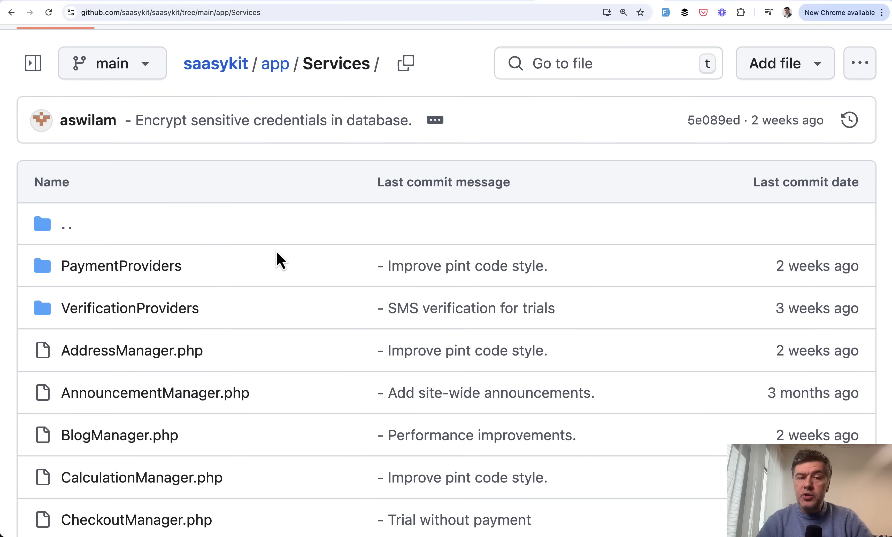
{"action": "mouse_move", "coordinate": [238, 258]}
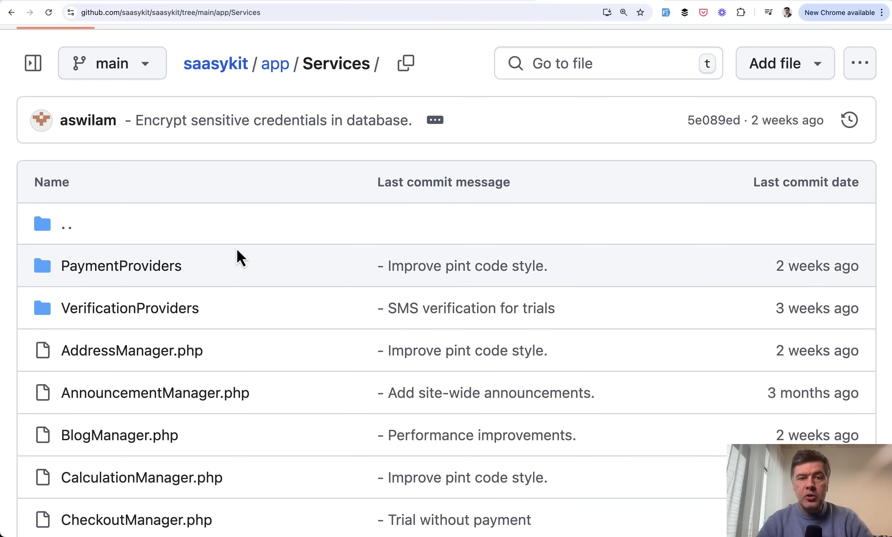
{"action": "mouse_move", "coordinate": [282, 267]}
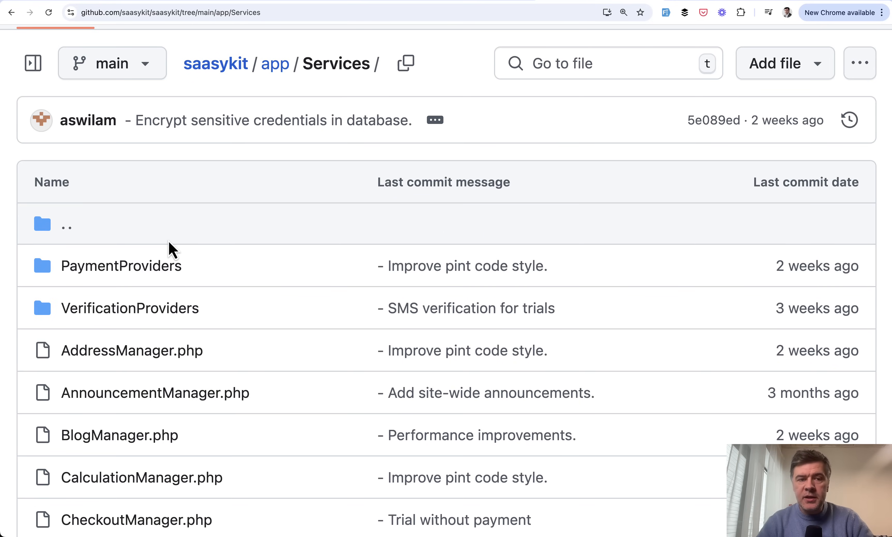
- Review AnnouncementManager.php's constructor and highlight the getAnnouncement method name
{"action": "left_click", "coordinate": [102, 13]}
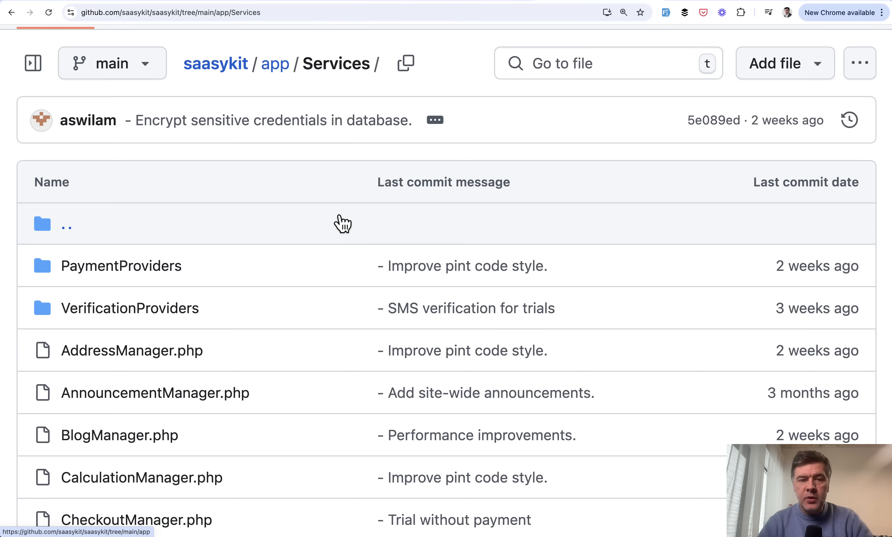
{"action": "scroll", "scroll_direction": "down", "scroll_amount": 3}
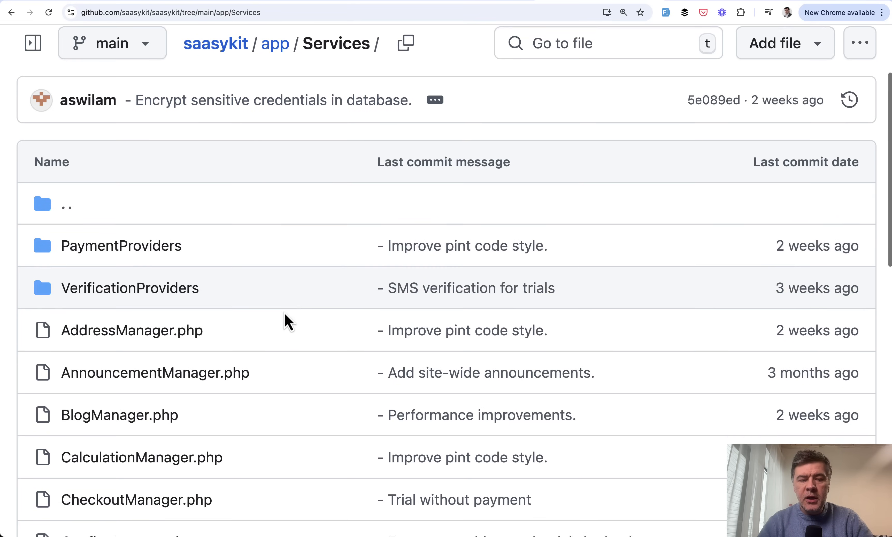
{"action": "scroll", "scroll_direction": "down", "scroll_amount": 3}
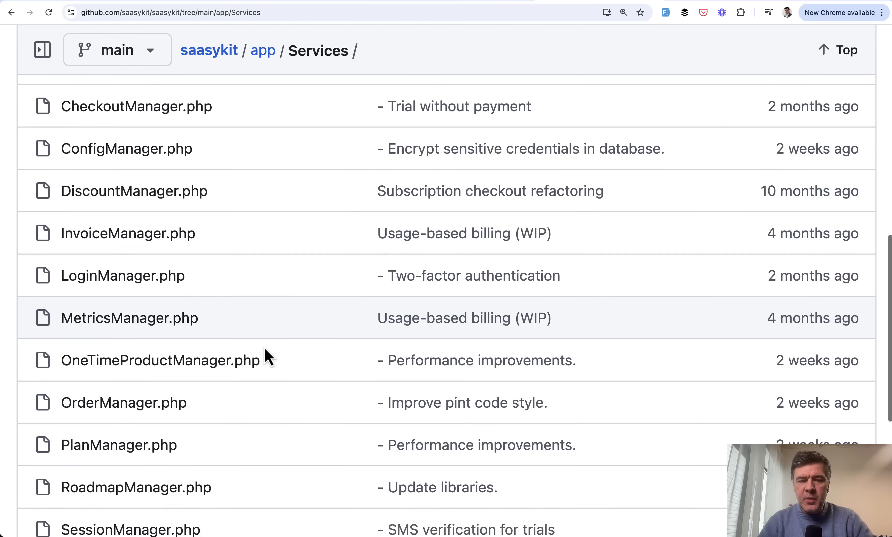
{"action": "scroll", "scroll_direction": "down", "scroll_amount": 3}
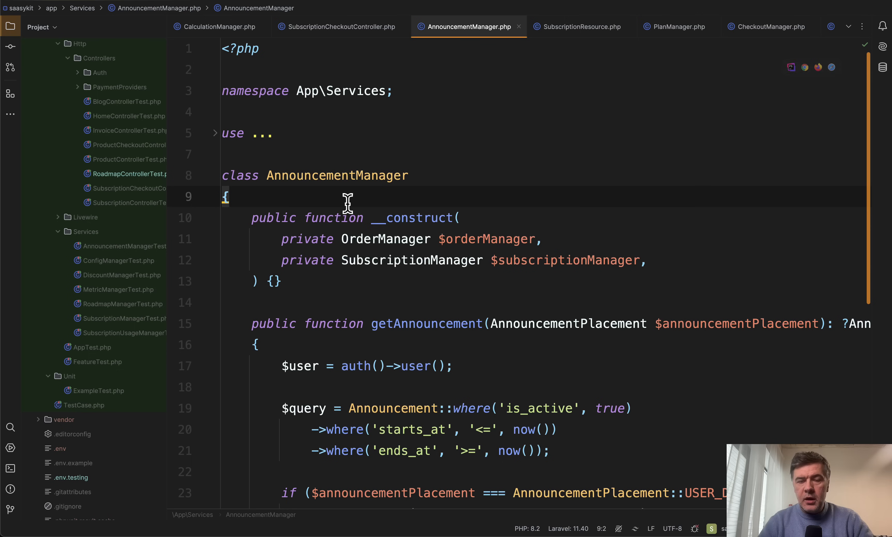
{"action": "scroll", "scroll_direction": "down", "scroll_amount": 3}
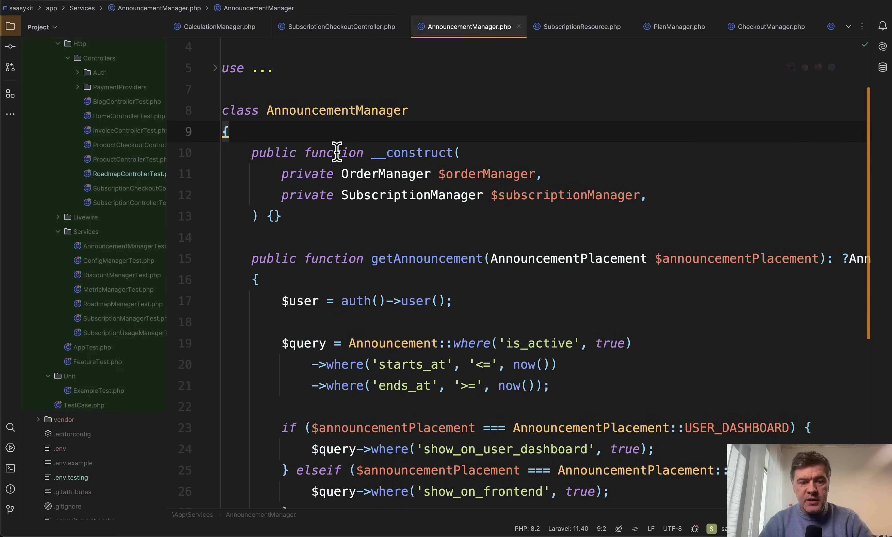
{"action": "double_click", "coordinate": [316, 175]}
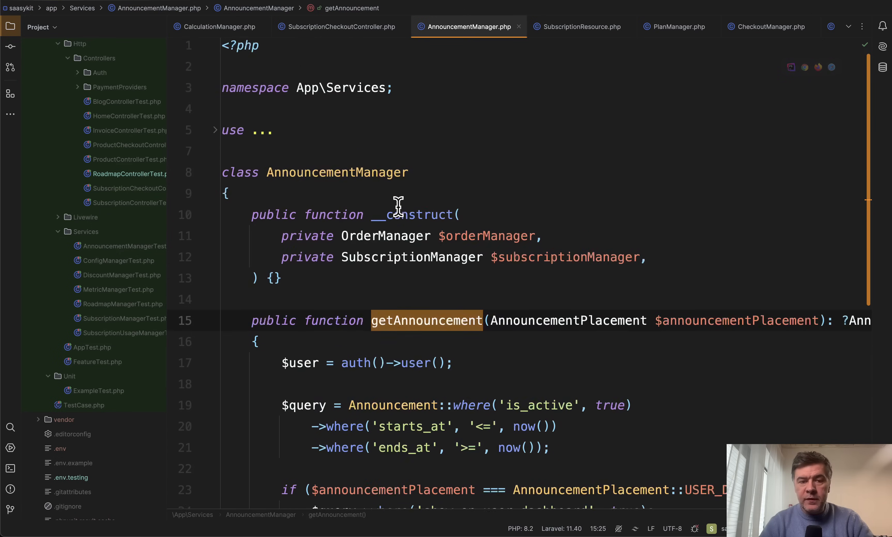
{"action": "scroll", "scroll_direction": "down", "scroll_amount": 3}
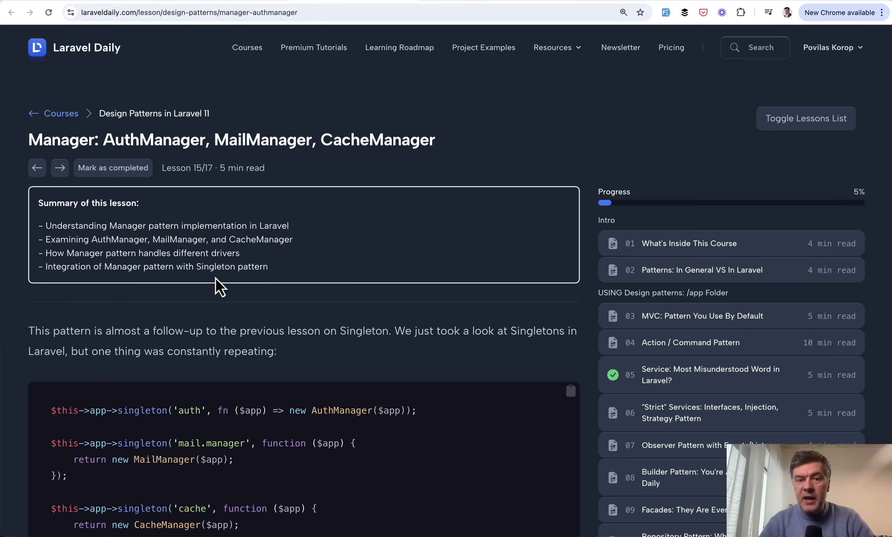
{"action": "mouse_move", "coordinate": [446, 293]}
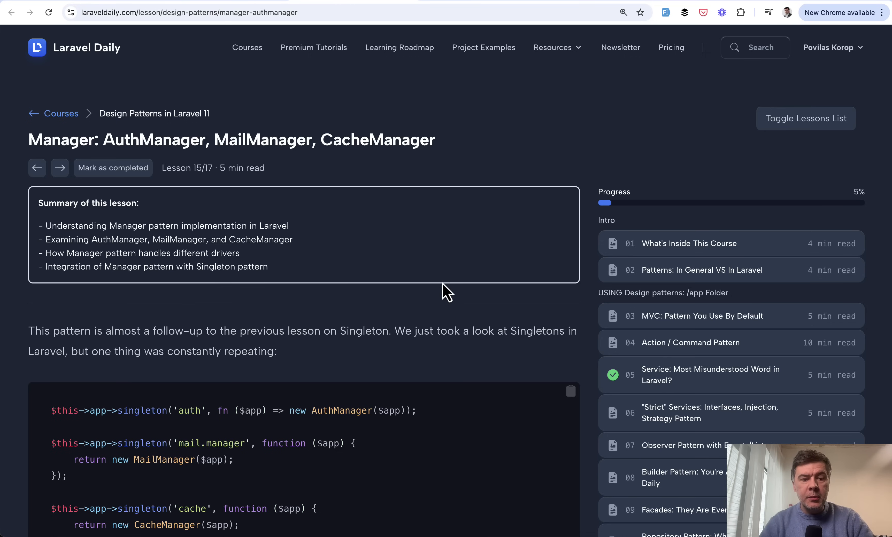
- Read through the lesson's AuthManager and MailManager sections
{"action": "scroll", "scroll_direction": "down", "scroll_amount": 3}
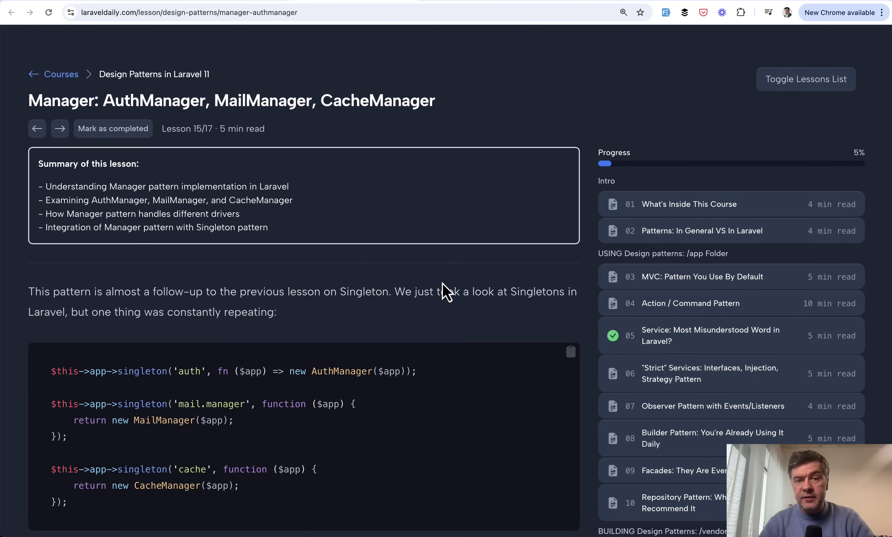
{"action": "scroll", "scroll_direction": "down", "scroll_amount": 3}
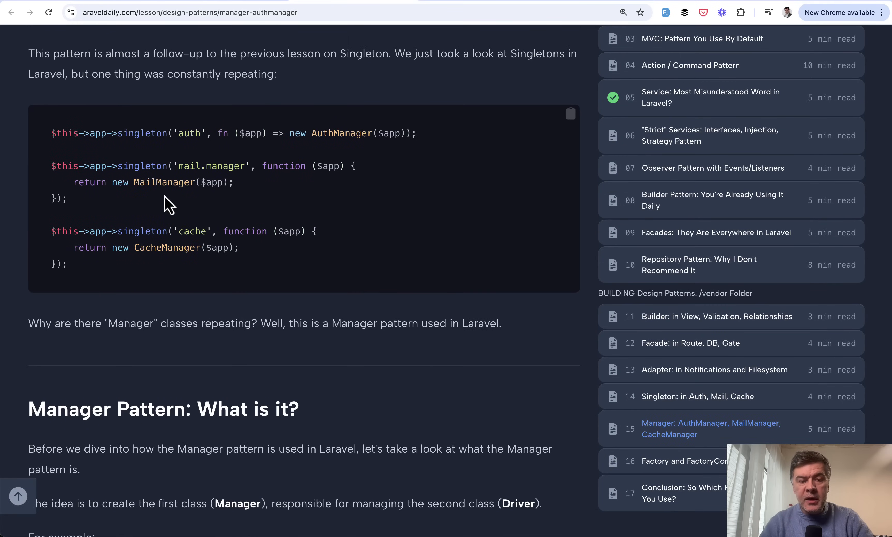
{"action": "scroll", "scroll_direction": "down", "scroll_amount": 3}
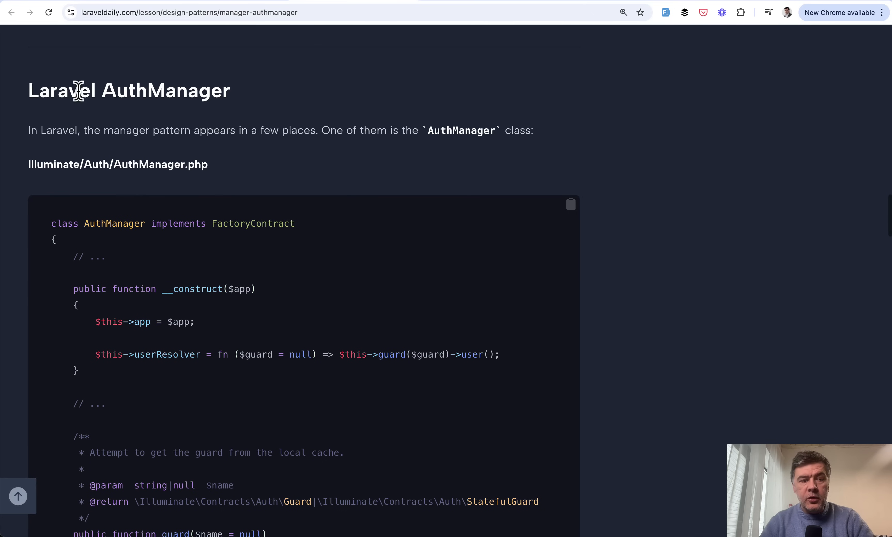
{"action": "scroll", "scroll_direction": "down", "scroll_amount": 3}
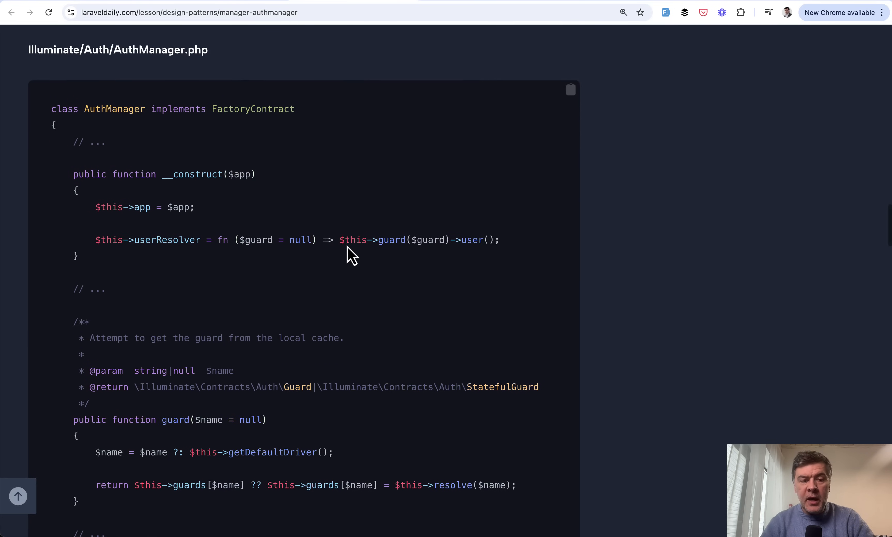
{"action": "scroll", "scroll_direction": "down", "scroll_amount": 3}
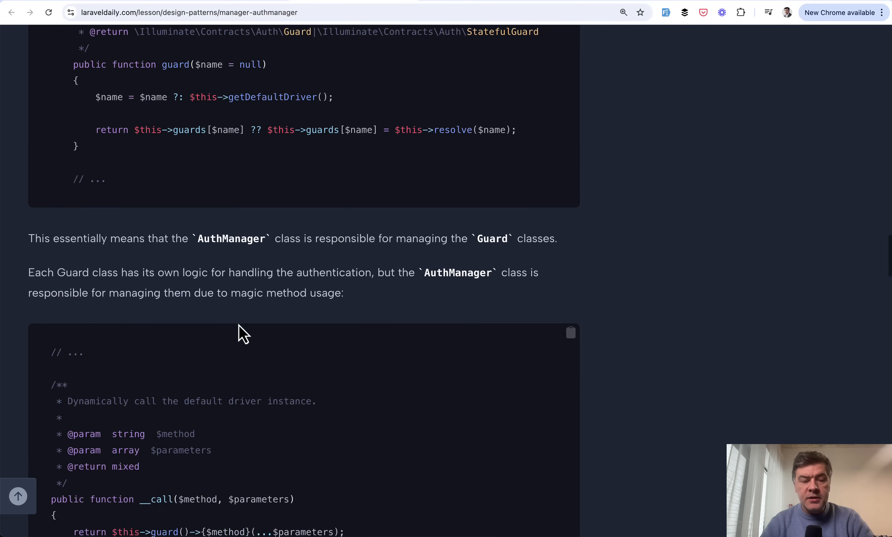
{"action": "scroll", "scroll_direction": "down", "scroll_amount": 3}
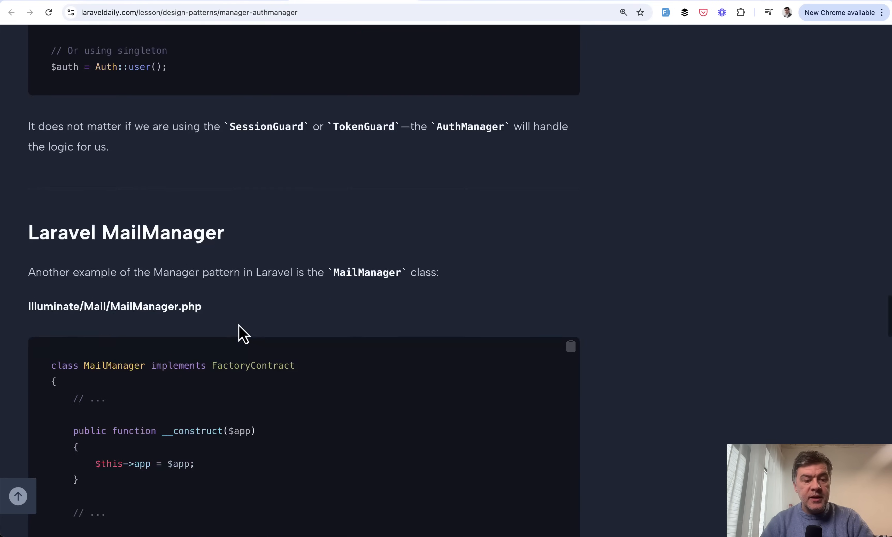
{"action": "scroll", "scroll_direction": "down", "scroll_amount": 3}
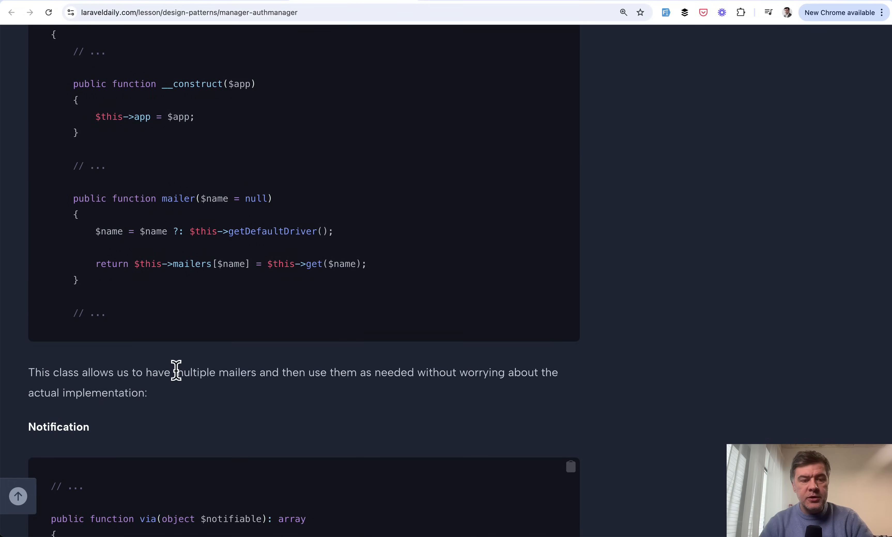
{"action": "scroll", "scroll_direction": "down", "scroll_amount": 3}
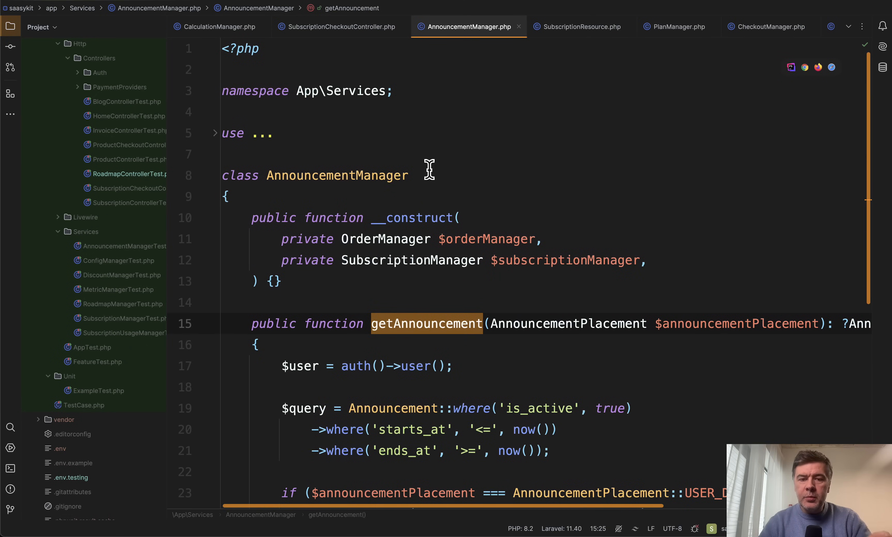
{"action": "mouse_move", "coordinate": [454, 177]}
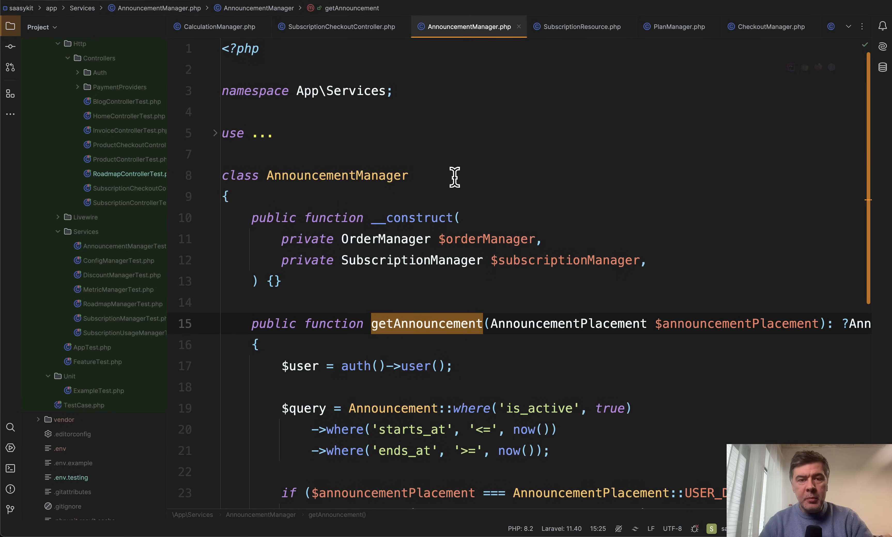
{"action": "mouse_move", "coordinate": [396, 239]}
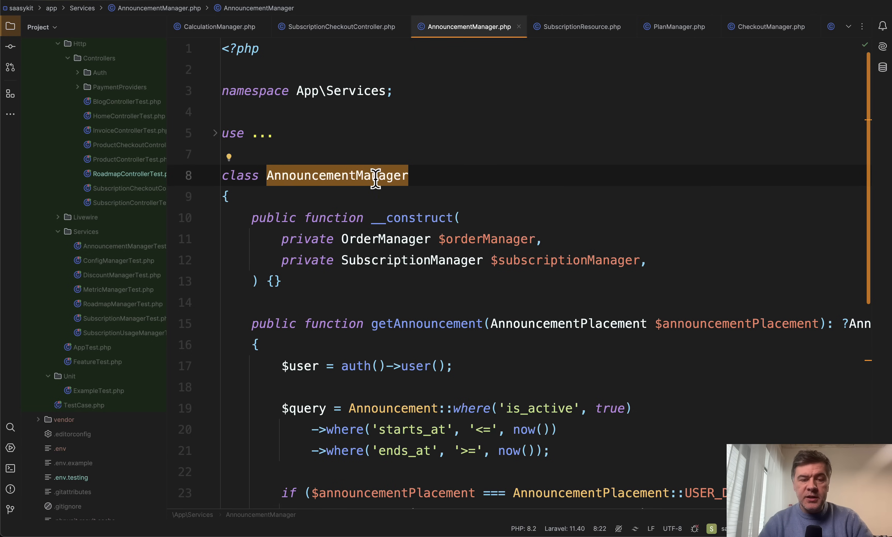
- Walk through AnnouncementManager's class name, Services namespace and getAnnouncement query down to its return
{"action": "left_click", "coordinate": [226, 196]}
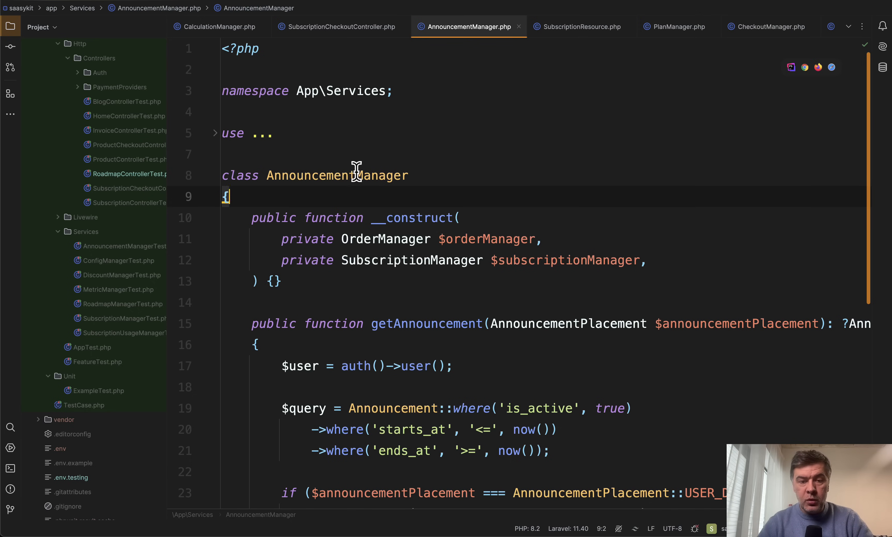
{"action": "double_click", "coordinate": [335, 175]}
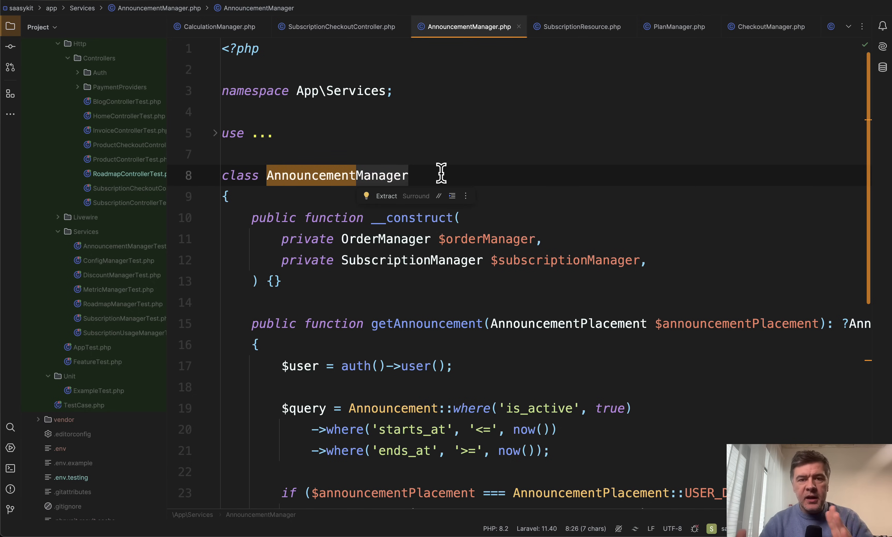
{"action": "scroll", "scroll_direction": "down", "scroll_amount": 3}
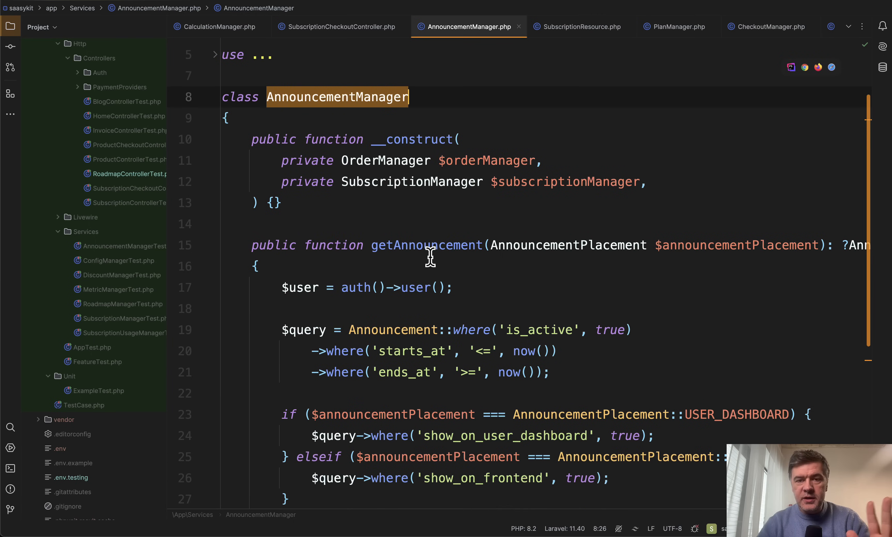
{"action": "scroll", "scroll_direction": "down", "scroll_amount": 3}
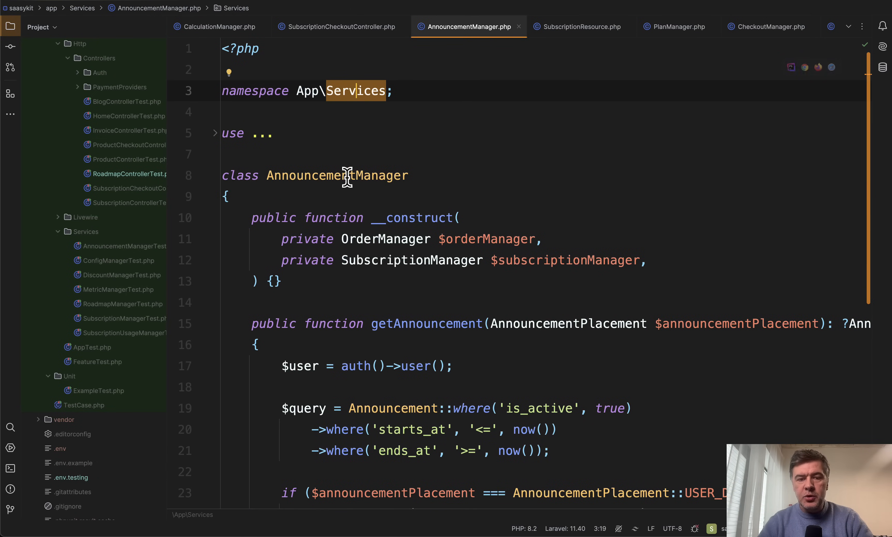
{"action": "double_click", "coordinate": [337, 175]}
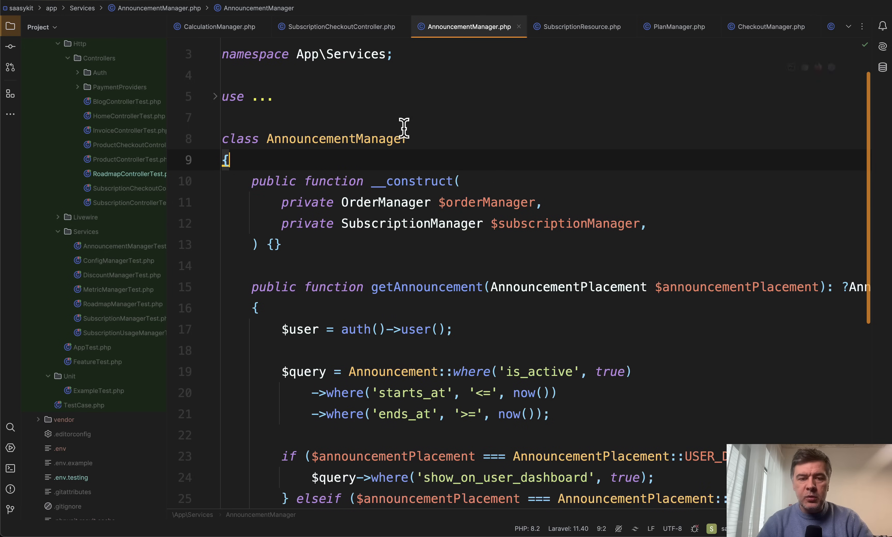
{"action": "scroll", "scroll_direction": "down", "scroll_amount": 3}
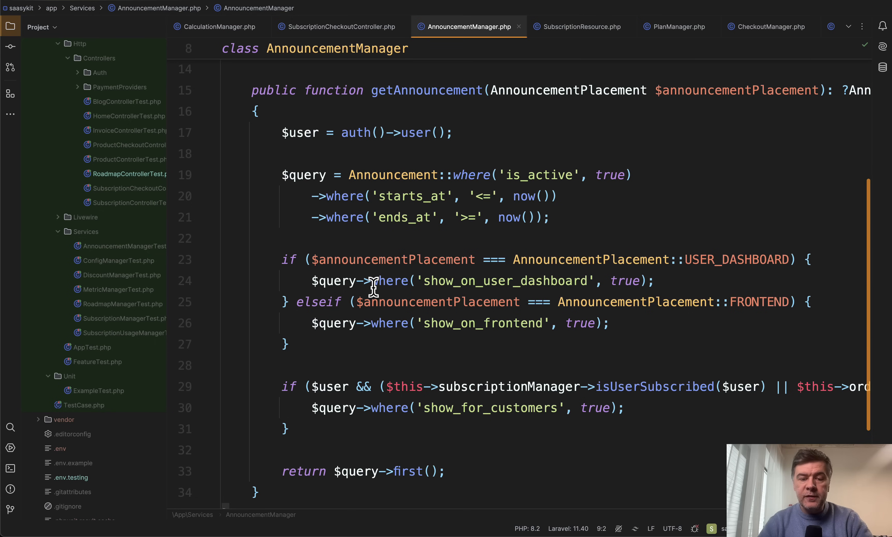
{"action": "mouse_move", "coordinate": [357, 323]}
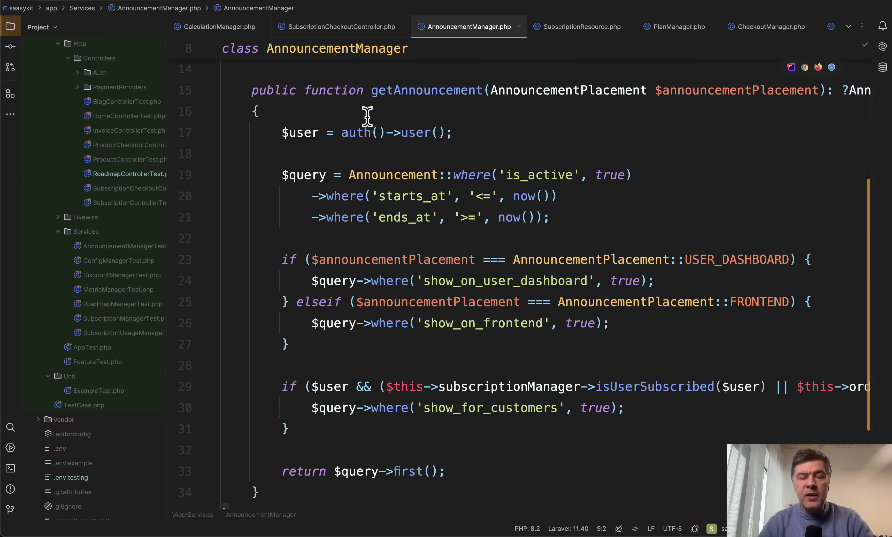
{"action": "mouse_move", "coordinate": [415, 125]}
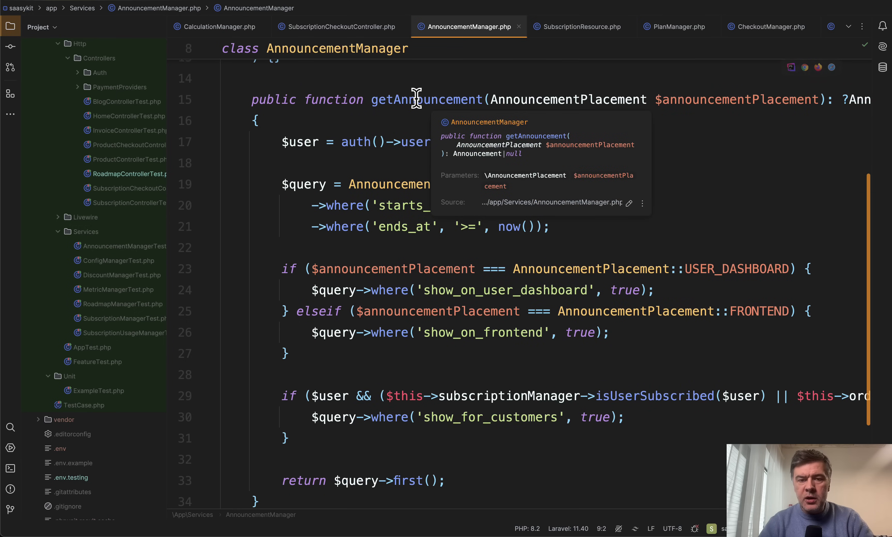
- Find usages of getAnnouncement and trace the call in the Livewire Announcement View's render method
{"action": "left_click", "coordinate": [425, 98]}
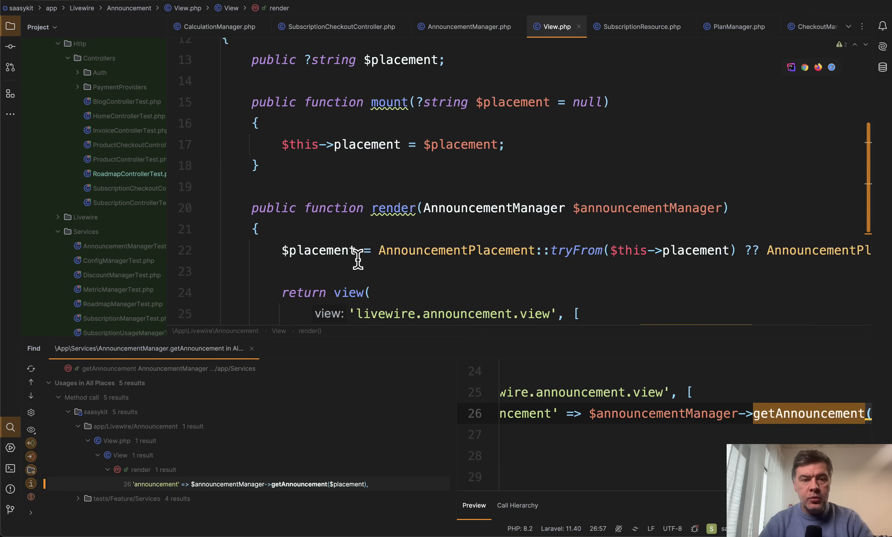
{"action": "scroll", "scroll_direction": "down", "scroll_amount": 3}
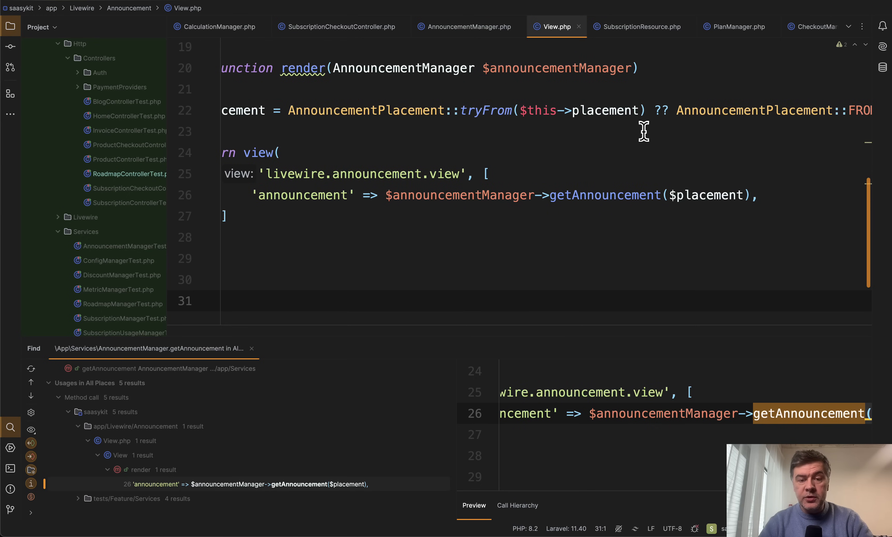
{"action": "mouse_move", "coordinate": [620, 158]}
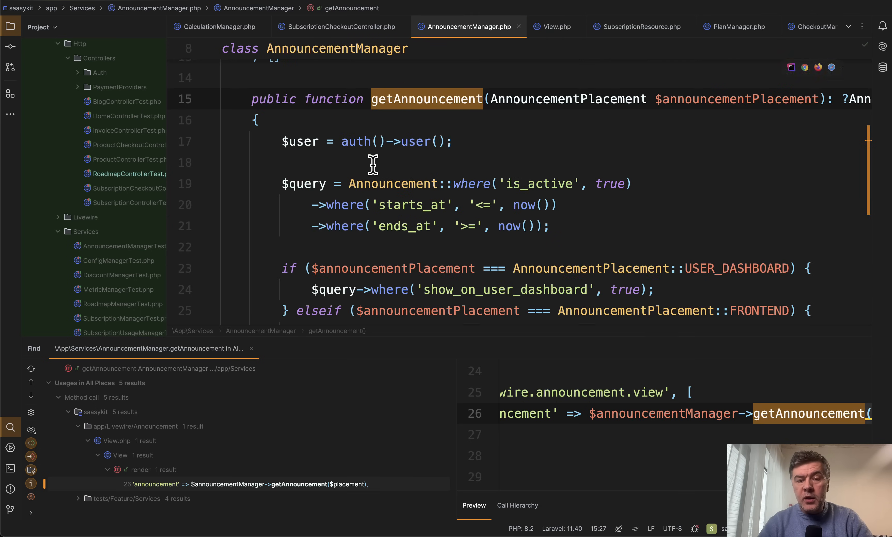
{"action": "scroll", "scroll_direction": "down", "scroll_amount": 3}
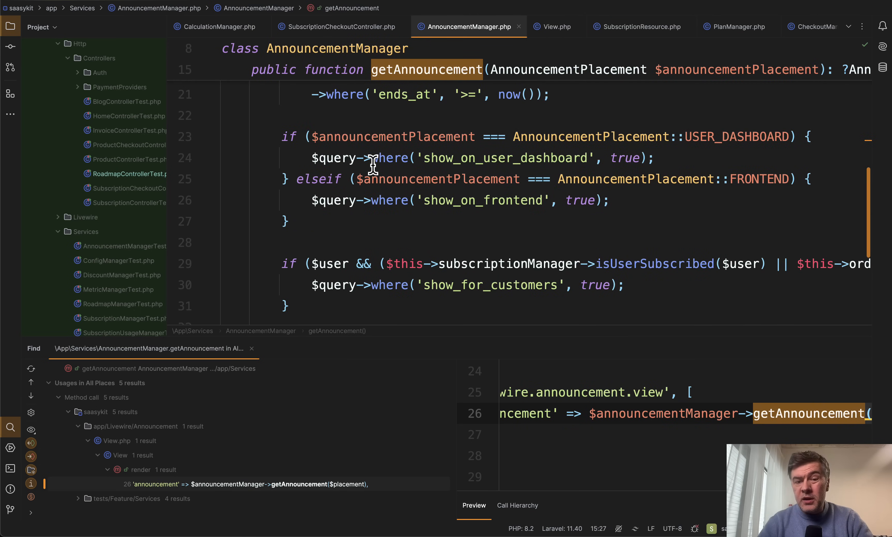
{"action": "left_click", "coordinate": [553, 27]}
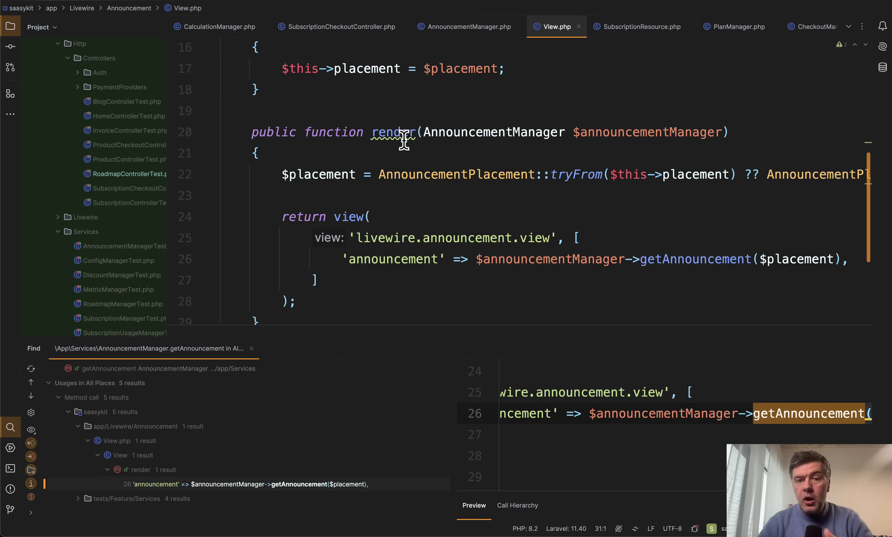
{"action": "scroll", "scroll_direction": "down", "scroll_amount": 3}
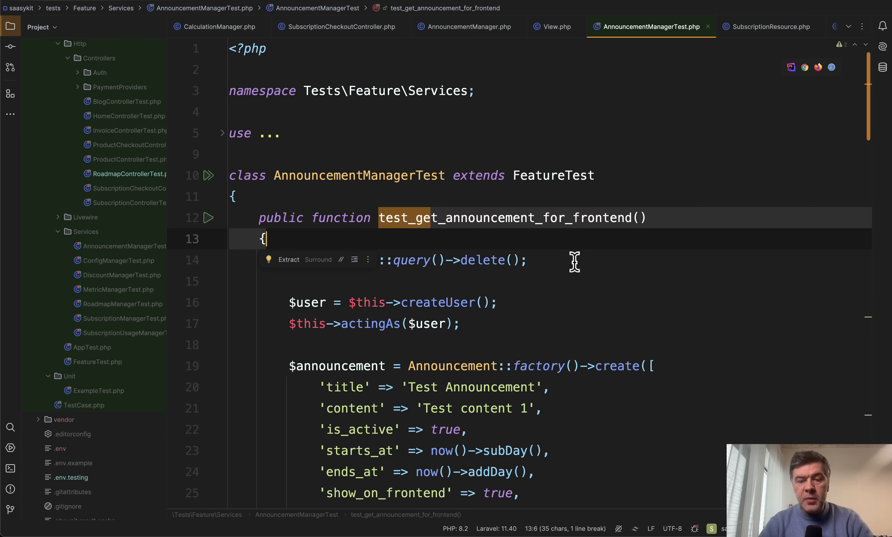
- Scroll through test_get_announcement_for_frontend and test_get_announcement_for_user_dashboard
{"action": "scroll", "scroll_direction": "down", "scroll_amount": 3}
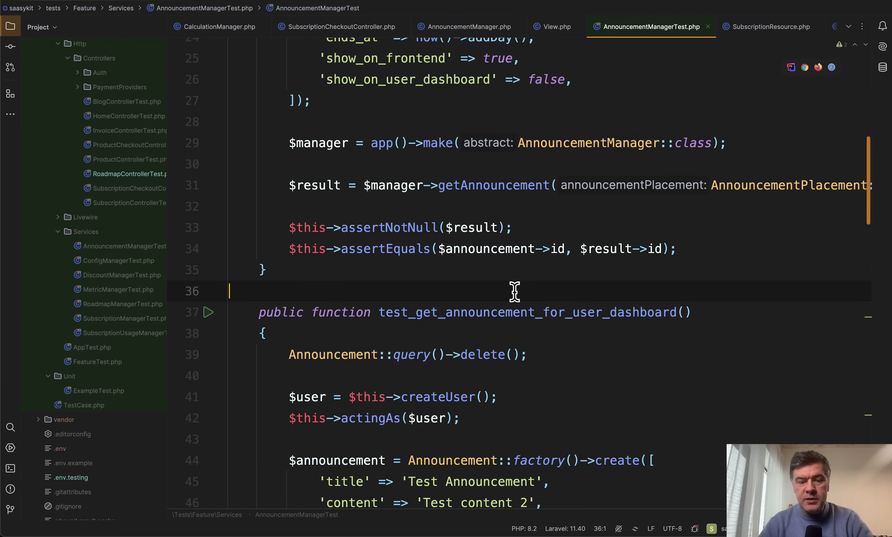
{"action": "scroll", "scroll_direction": "down", "scroll_amount": 3}
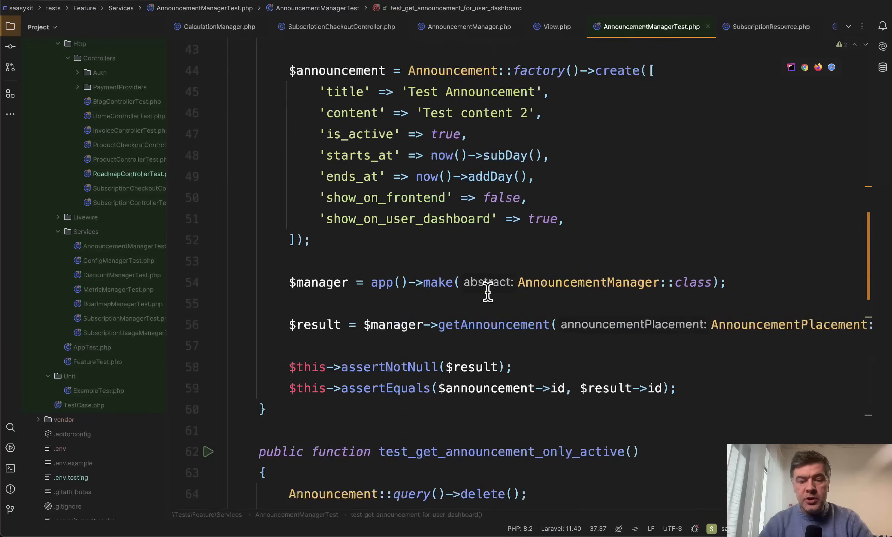
{"action": "scroll", "scroll_direction": "down", "scroll_amount": 3}
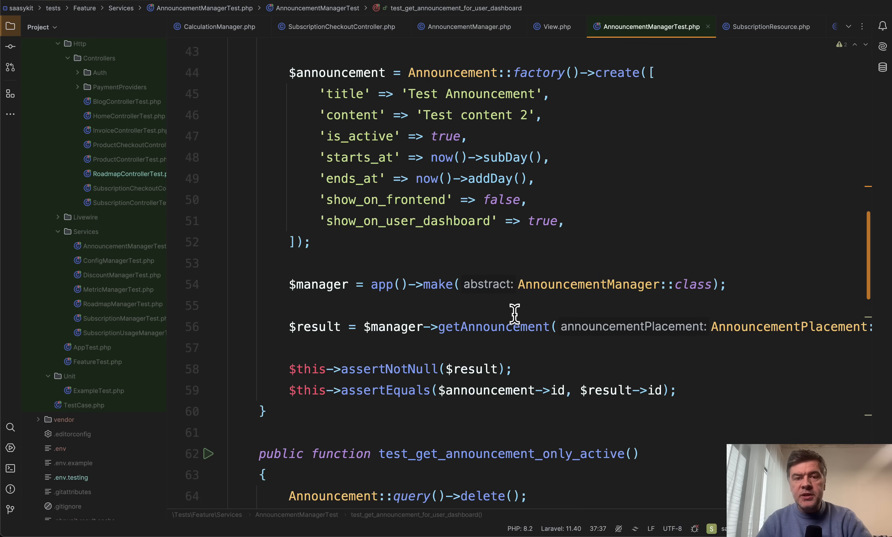
- Open RoadmapManagerTest.php and review test_create's roadmap_items and upvotes assertions
{"action": "left_click", "coordinate": [122, 303]}
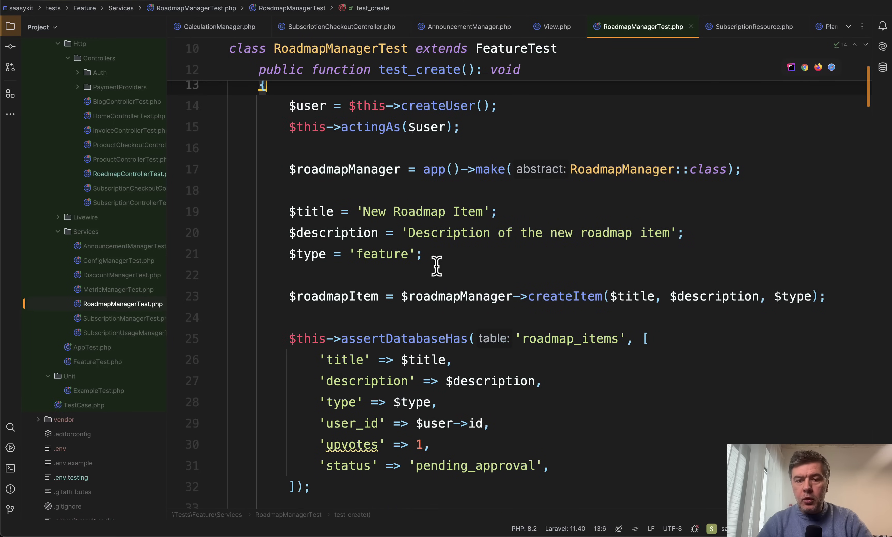
{"action": "mouse_move", "coordinate": [637, 173]}
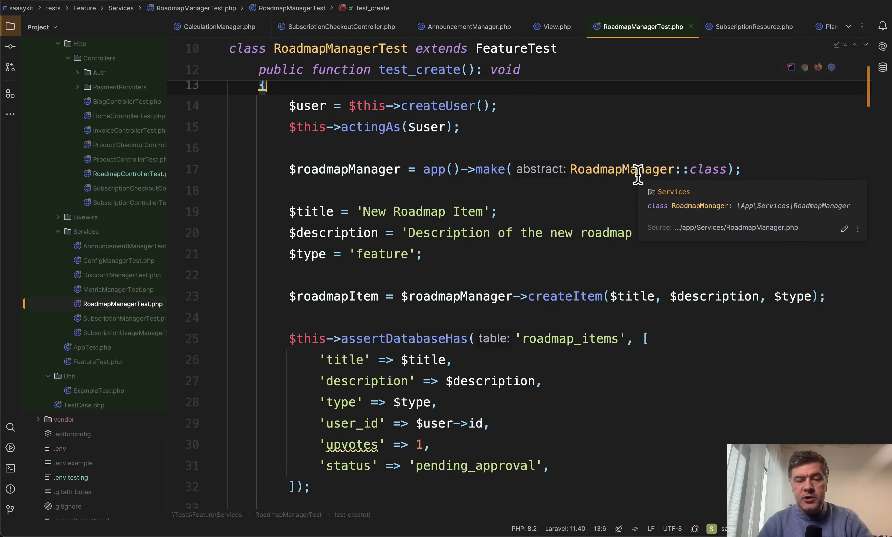
{"action": "scroll", "scroll_direction": "down", "scroll_amount": 3}
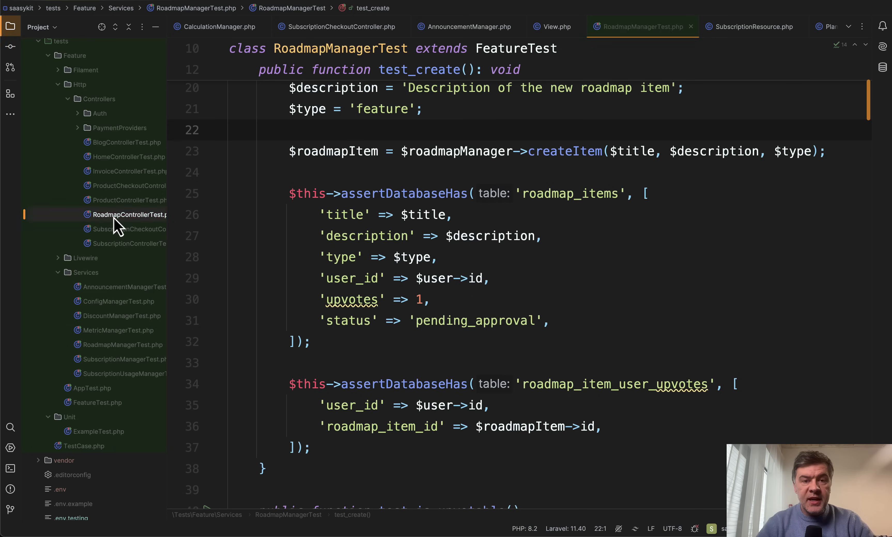
- Open RoadmapControllerTest.php and review its index and suggest route tests
{"action": "left_click", "coordinate": [129, 215]}
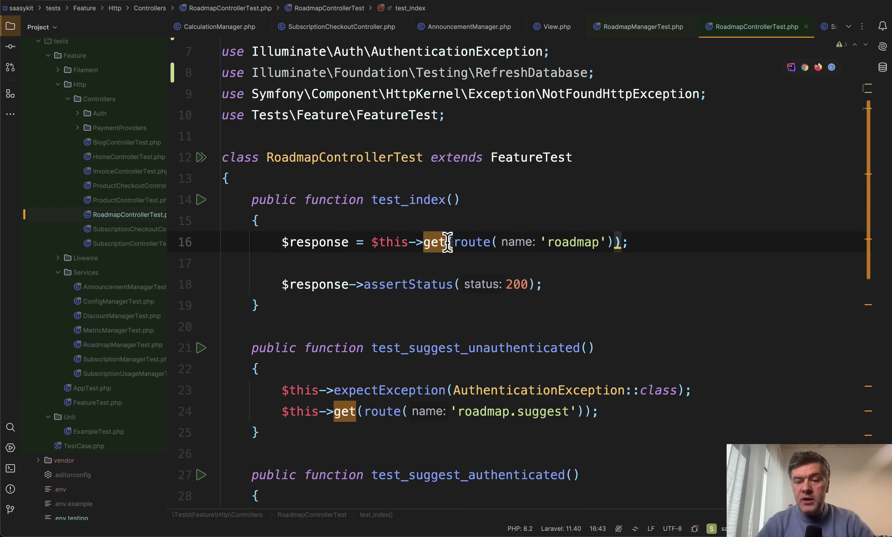
{"action": "scroll", "scroll_direction": "down", "scroll_amount": 3}
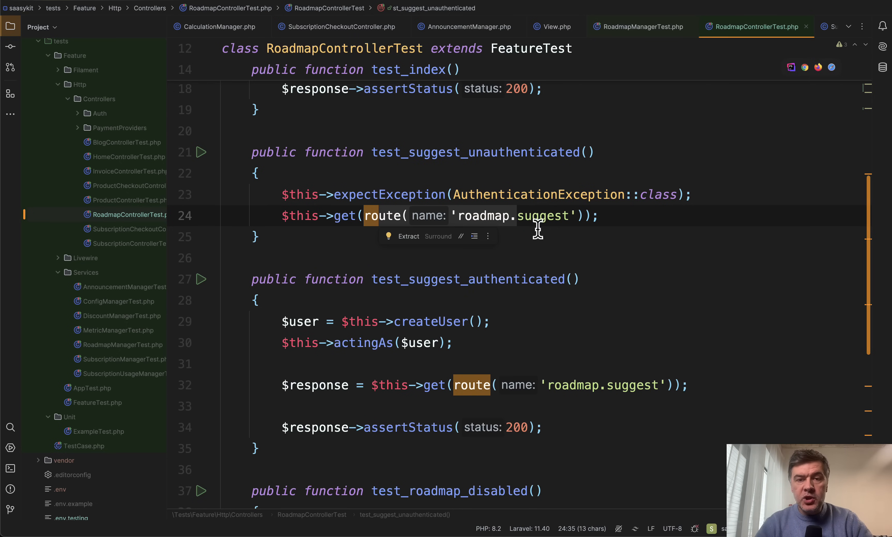
{"action": "mouse_move", "coordinate": [712, 277]}
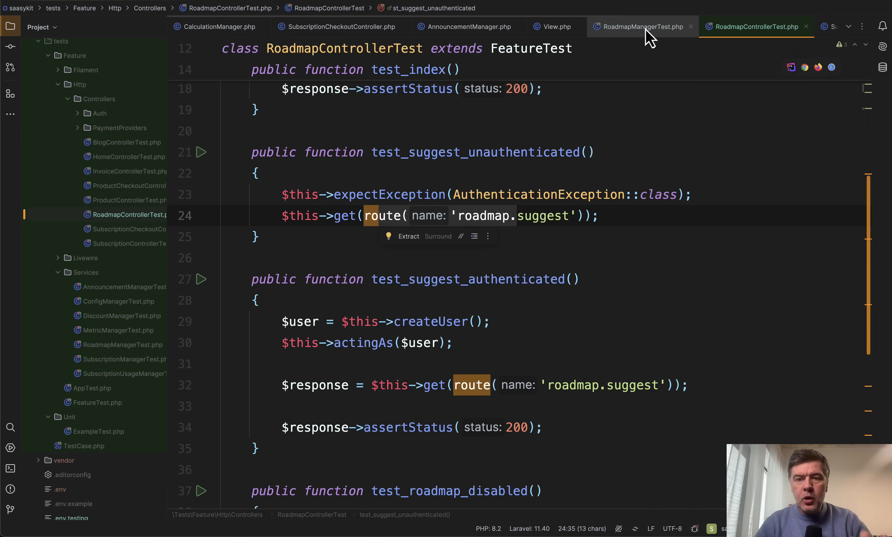
- Switch back to RoadmapManagerTest's test_create, then move on to DiscountManager.php
{"action": "left_click", "coordinate": [639, 27]}
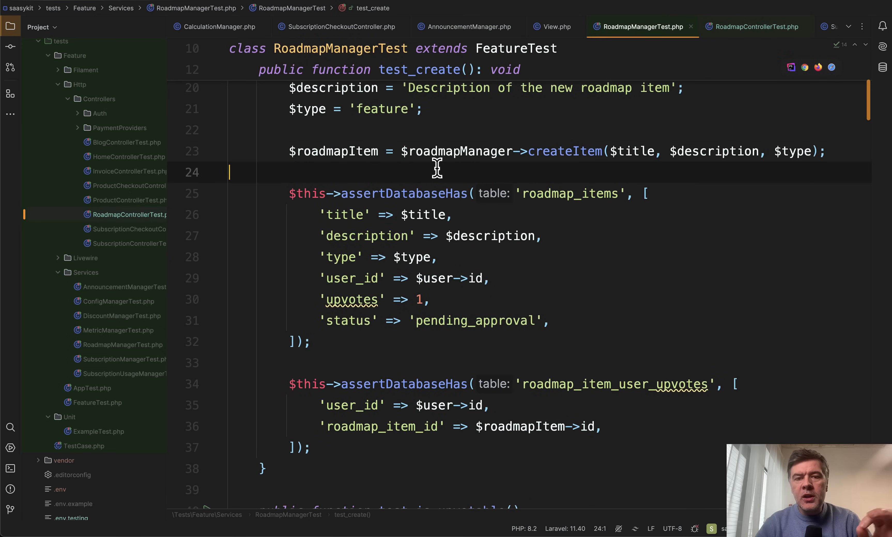
{"action": "mouse_move", "coordinate": [463, 179]}
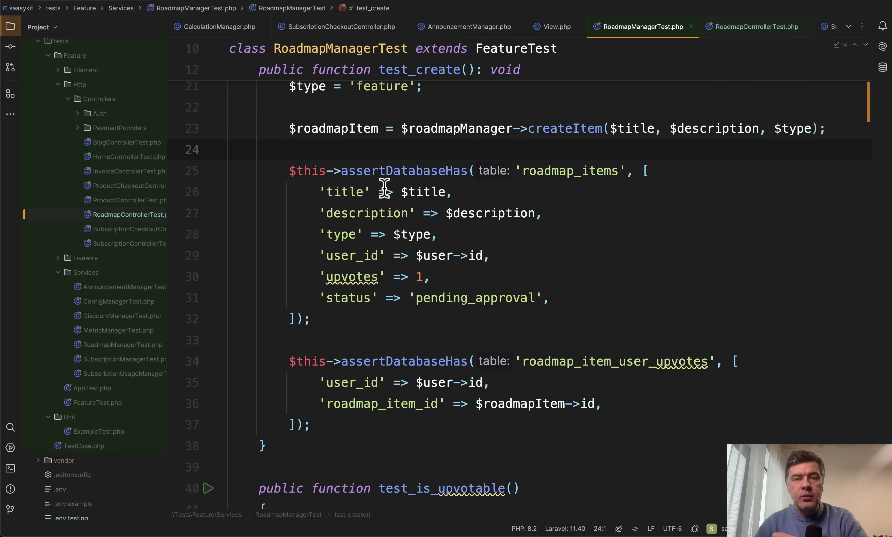
{"action": "left_click", "coordinate": [230, 150]}
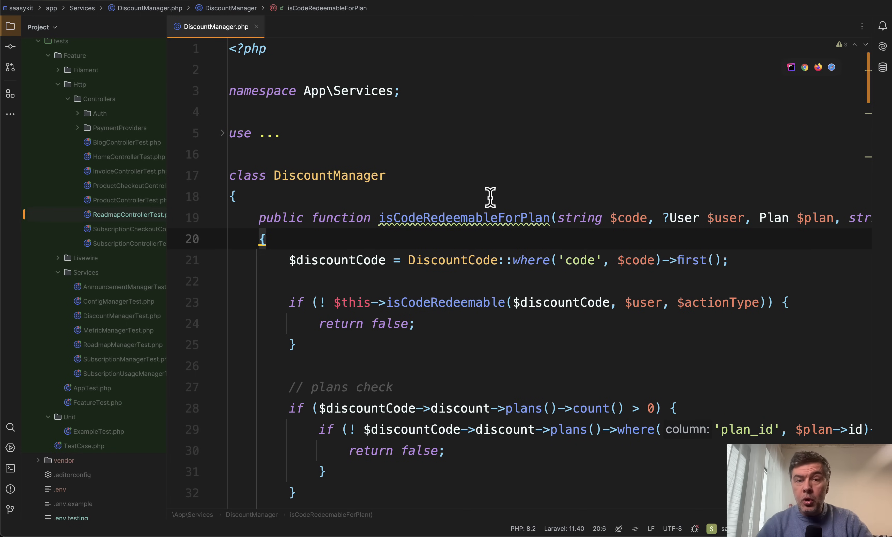
{"action": "mouse_move", "coordinate": [460, 302]}
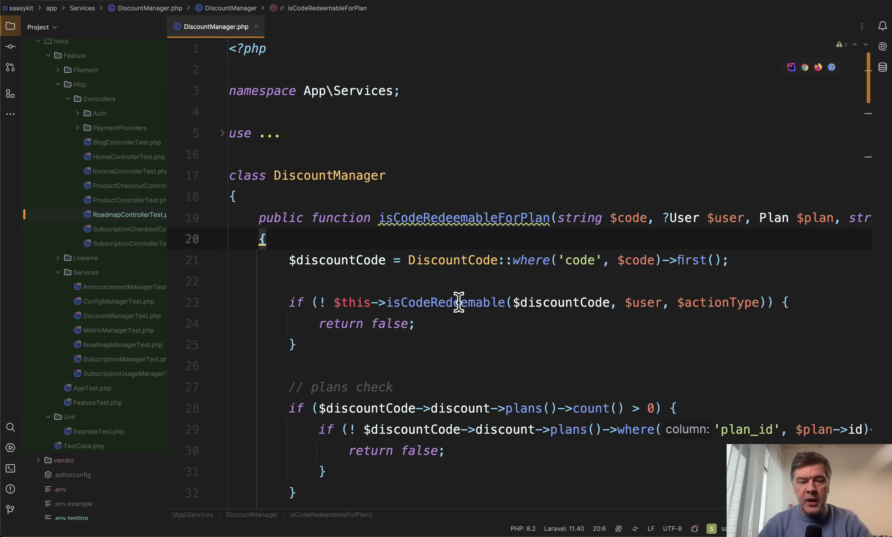
- List all 11 usages of isCodeRedeemableForPlan across checkout components, services and DiscountManagerTest
{"action": "right_click", "coordinate": [464, 218]}
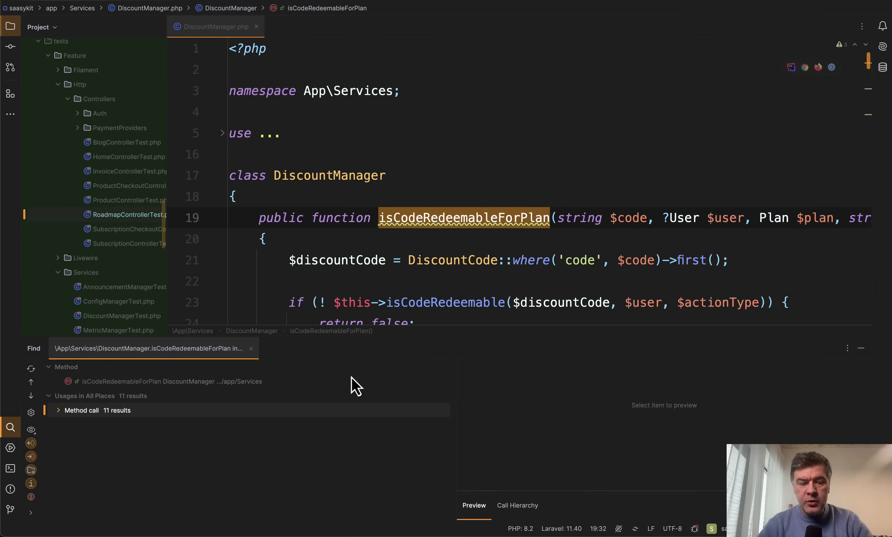
{"action": "left_click", "coordinate": [81, 410]}
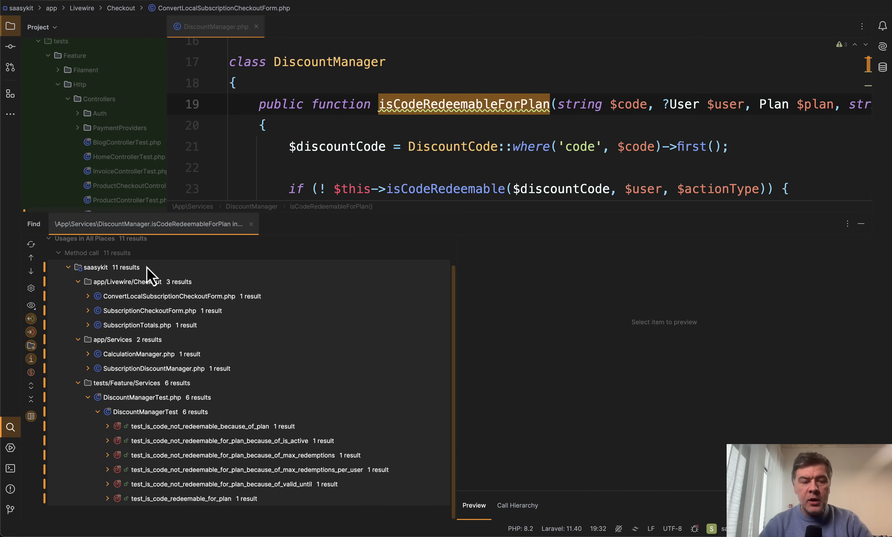
{"action": "mouse_move", "coordinate": [157, 316]}
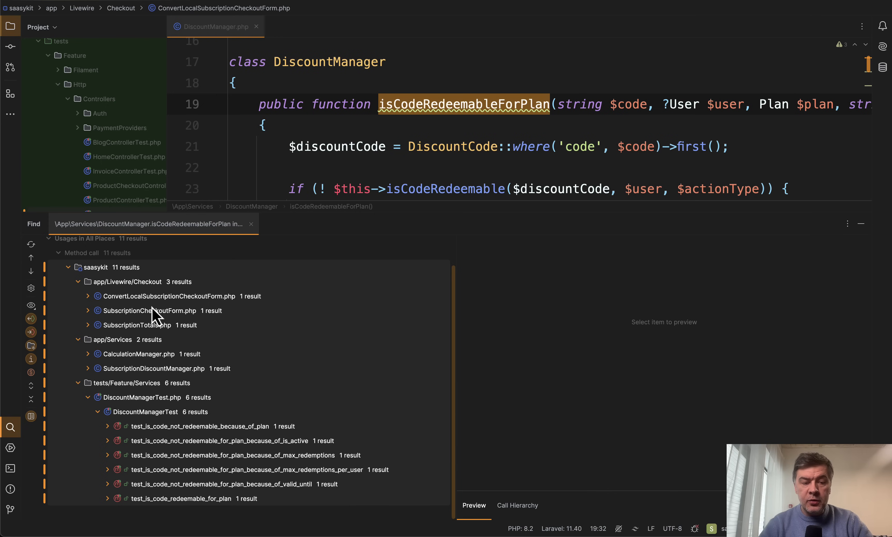
{"action": "mouse_move", "coordinate": [105, 349]}
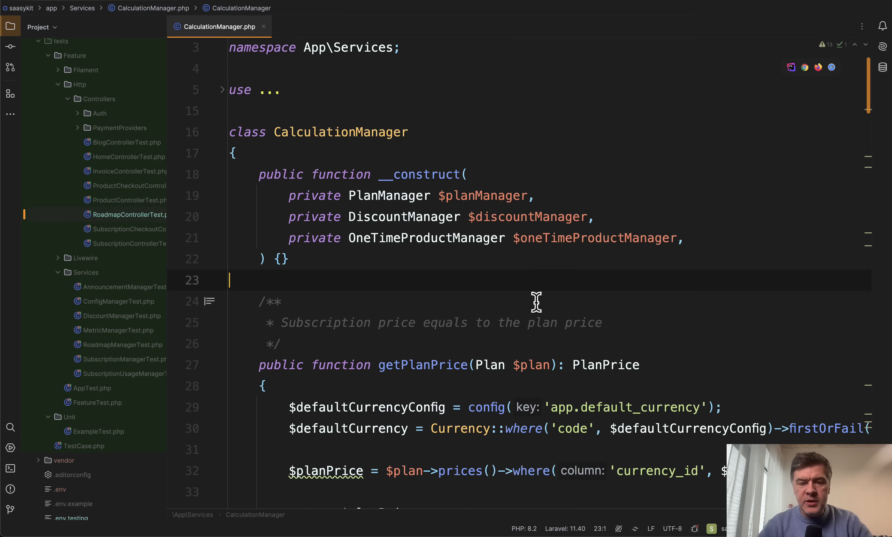
{"action": "scroll", "scroll_direction": "down", "scroll_amount": 3}
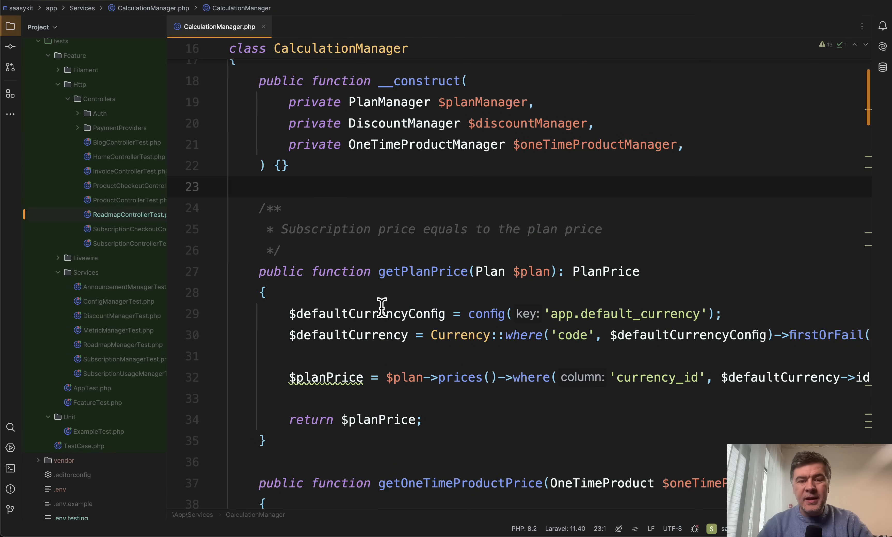
{"action": "scroll", "scroll_direction": "down", "scroll_amount": 3}
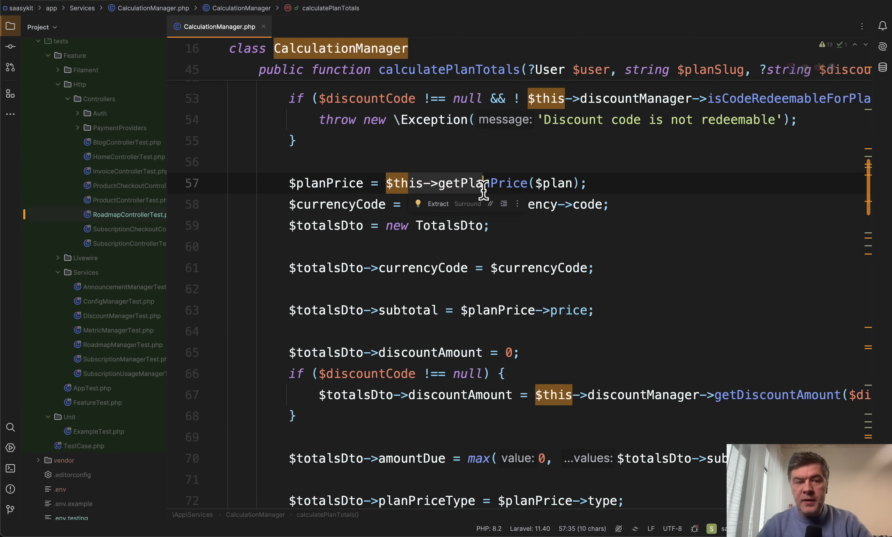
{"action": "scroll", "scroll_direction": "down", "scroll_amount": 3}
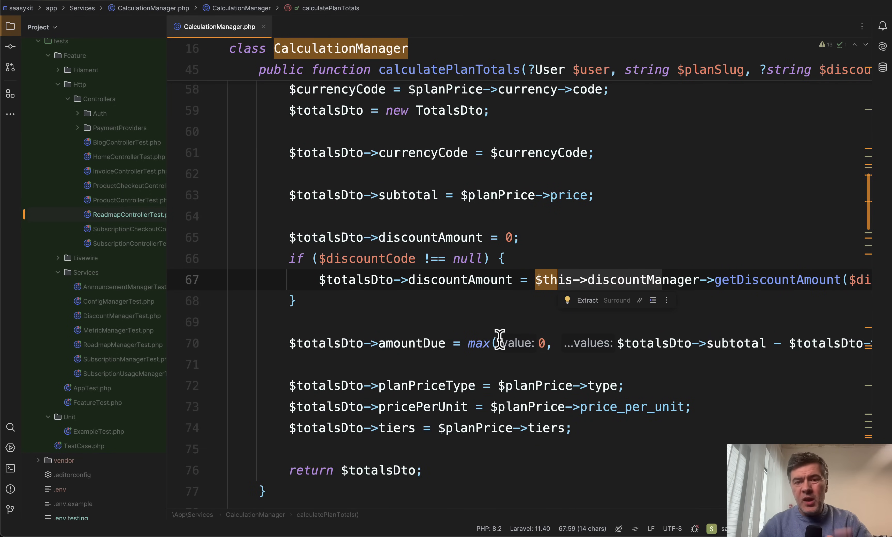
{"action": "left_click", "coordinate": [293, 300]}
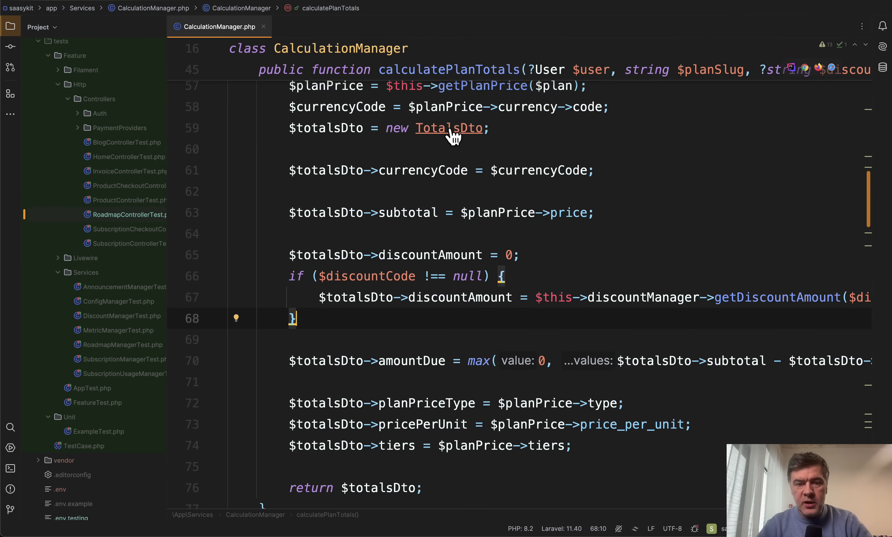
- Review TotalsDto's properties and return to CalculationManager's calculatePlanTotals
{"action": "left_click", "coordinate": [449, 128]}
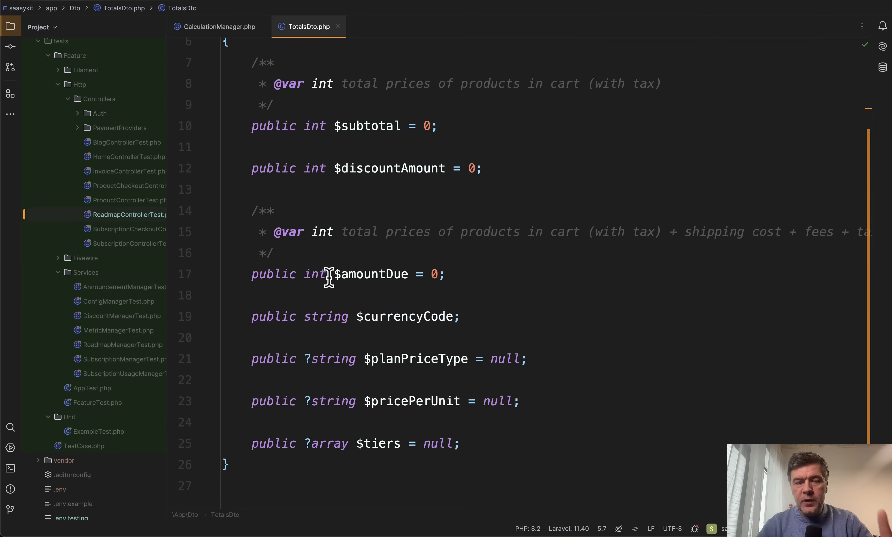
{"action": "left_click", "coordinate": [219, 27]}
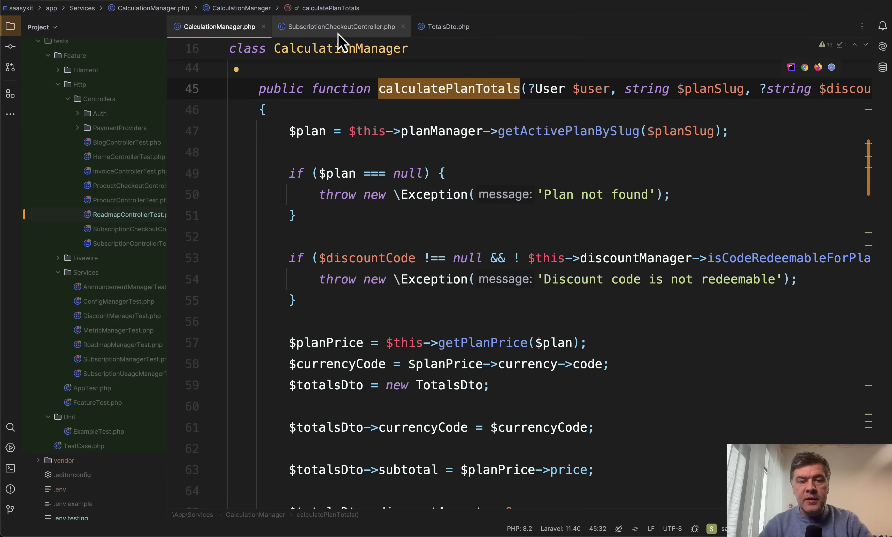
- Show convertLocalSubscriptionCheckout in SubscriptionCheckoutController, where the plan is loaded with firstOrFail
{"action": "left_click", "coordinate": [339, 26]}
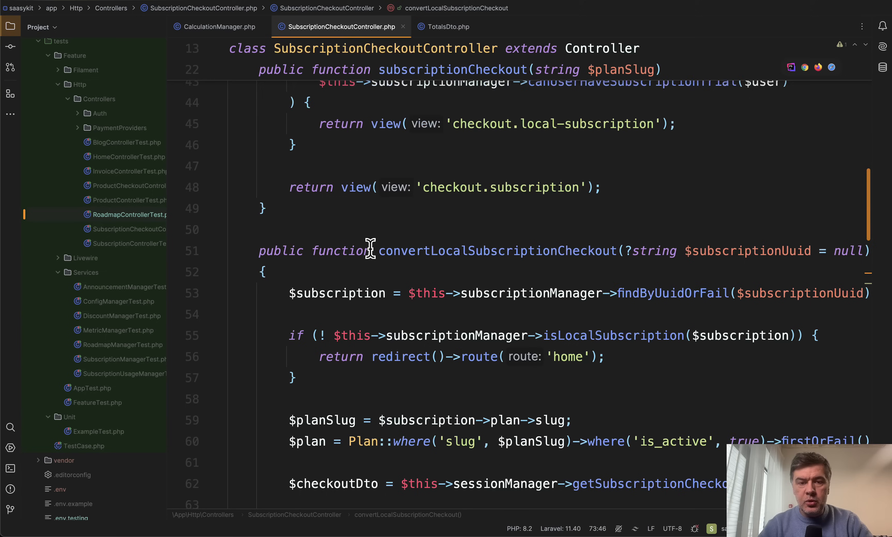
{"action": "double_click", "coordinate": [496, 165]}
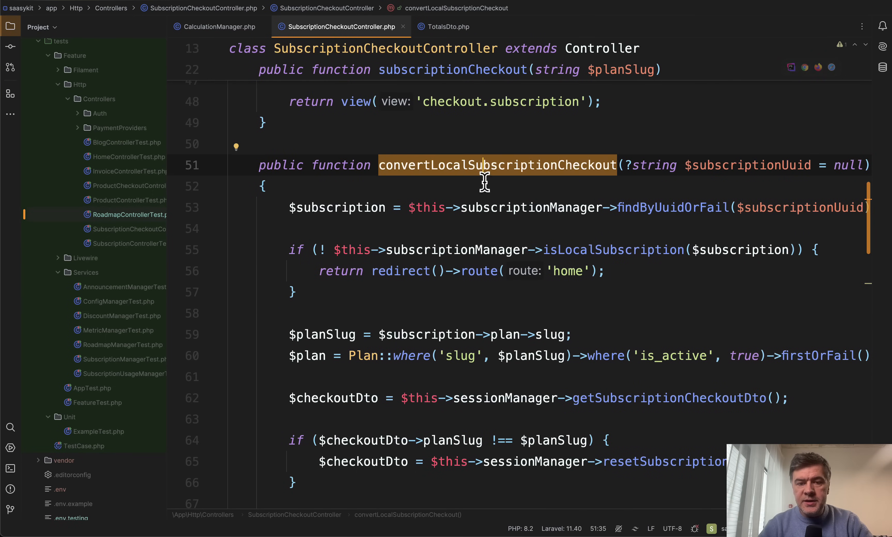
{"action": "mouse_move", "coordinate": [452, 199]}
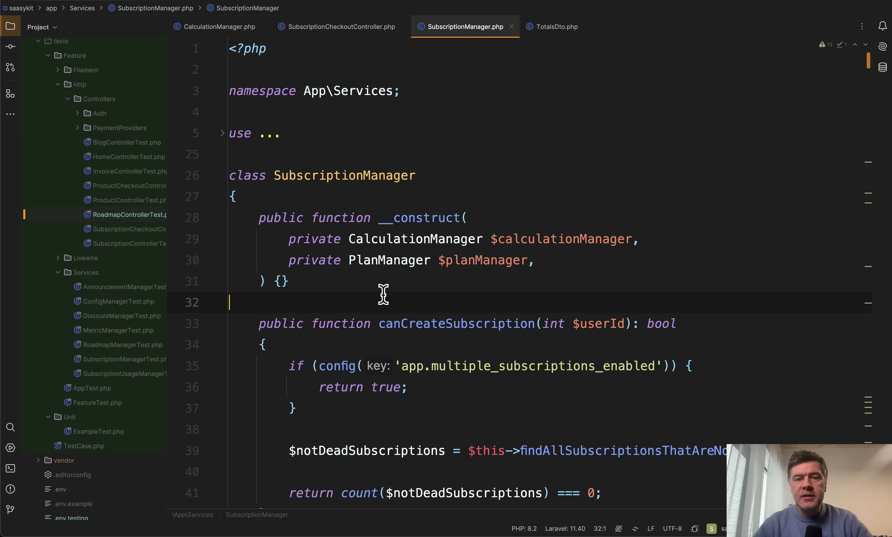
{"action": "mouse_move", "coordinate": [431, 323]}
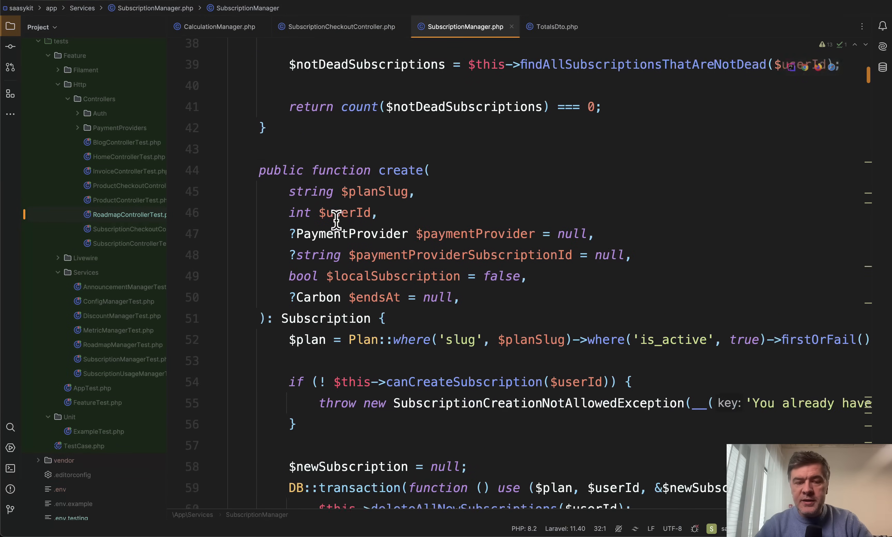
- Scroll SubscriptionManager.php down to its create() method with the firstOrFail plan lookup
{"action": "scroll", "scroll_direction": "down", "scroll_amount": 3}
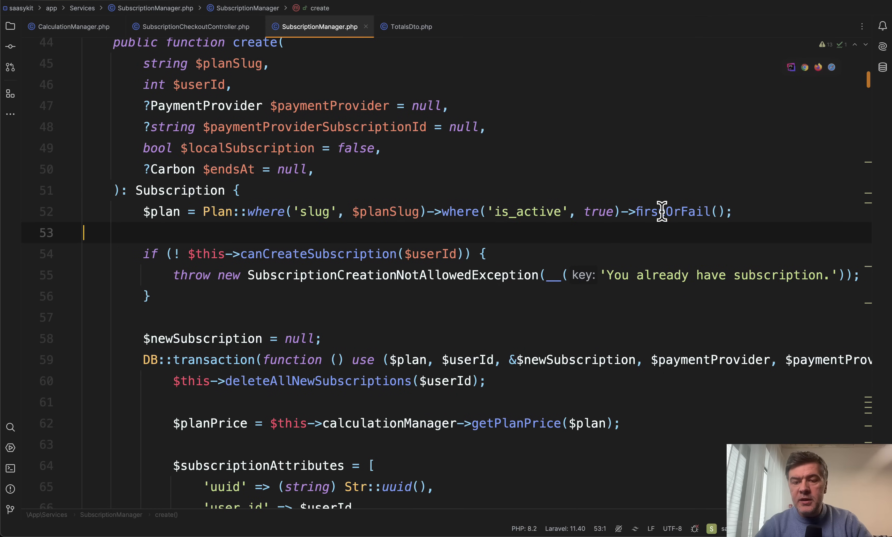
{"action": "mouse_move", "coordinate": [671, 211]}
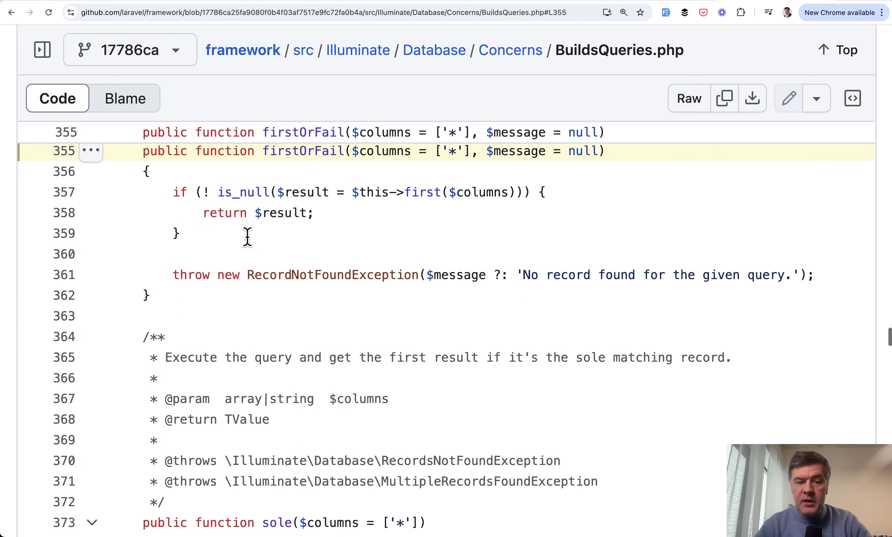
{"action": "mouse_move", "coordinate": [295, 311]}
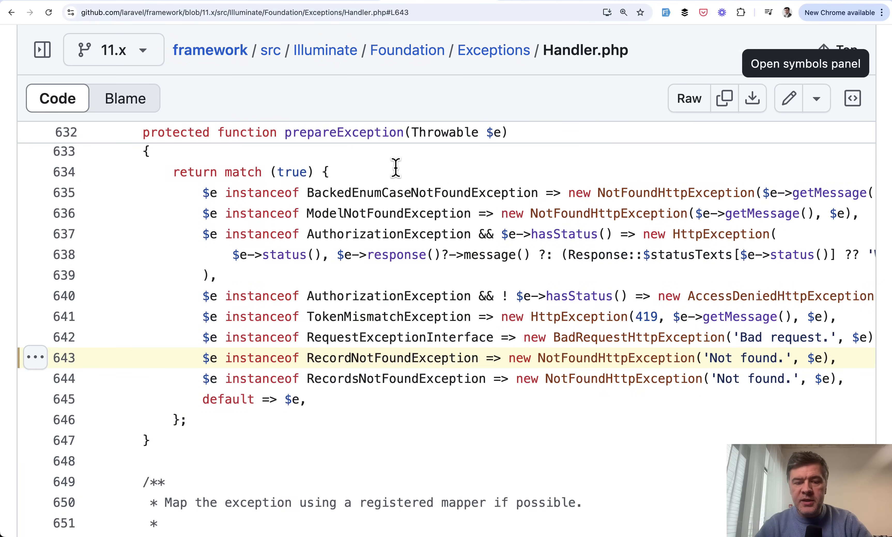
- Scroll Handler.php on GitHub to prepareException, where RecordNotFoundException becomes 'Not found.'
{"action": "scroll", "scroll_direction": "down", "scroll_amount": 3}
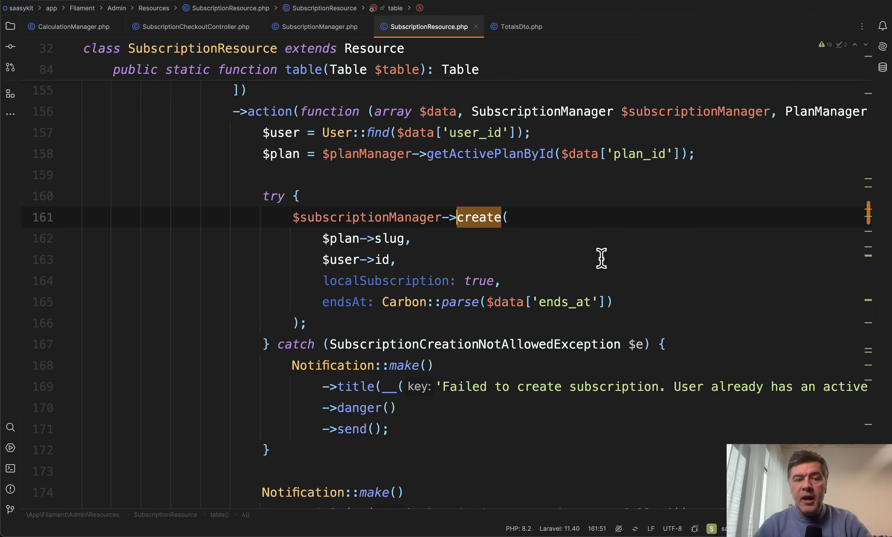
{"action": "mouse_move", "coordinate": [377, 191]}
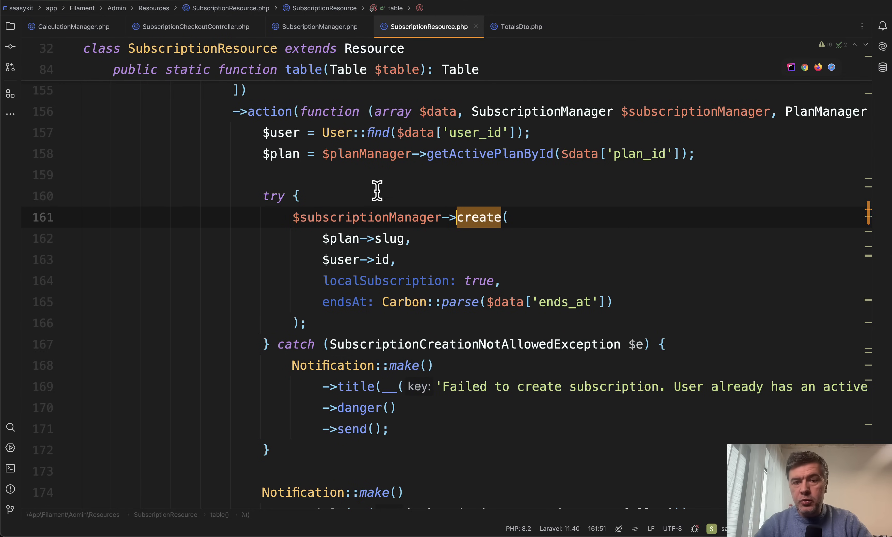
- Review SubscriptionResource's create() call, retyping the $user->id argument, and return to SubscriptionManager
{"action": "scroll", "scroll_direction": "down", "scroll_amount": 3}
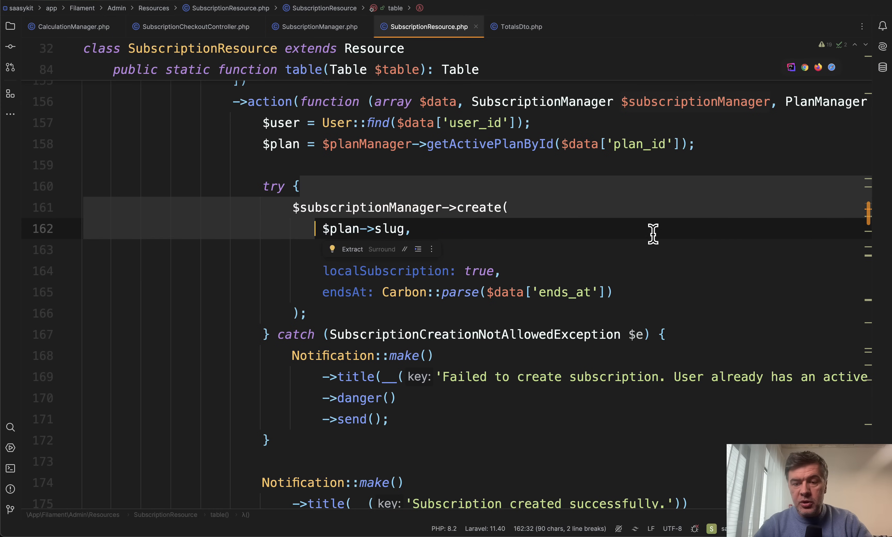
{"action": "type", "text": "$user->id,"}
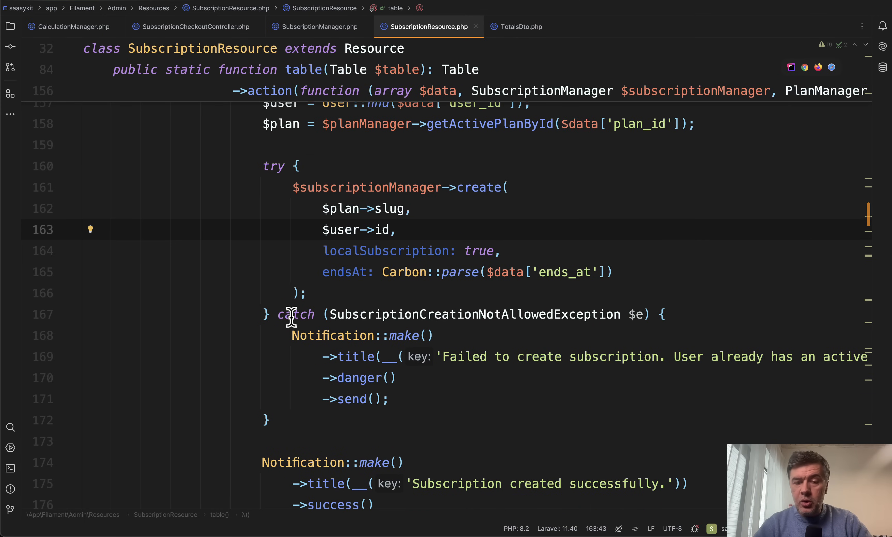
{"action": "scroll", "scroll_direction": "down", "scroll_amount": 3}
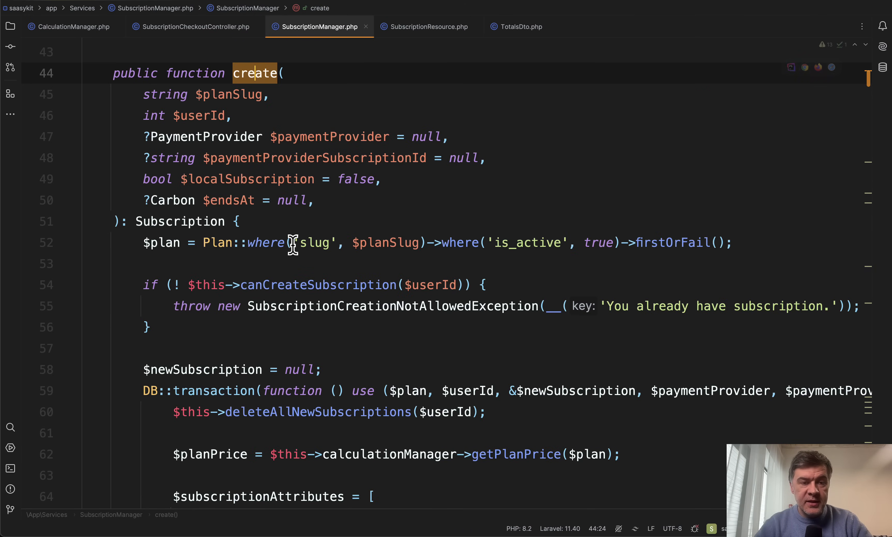
{"action": "scroll", "scroll_direction": "down", "scroll_amount": 3}
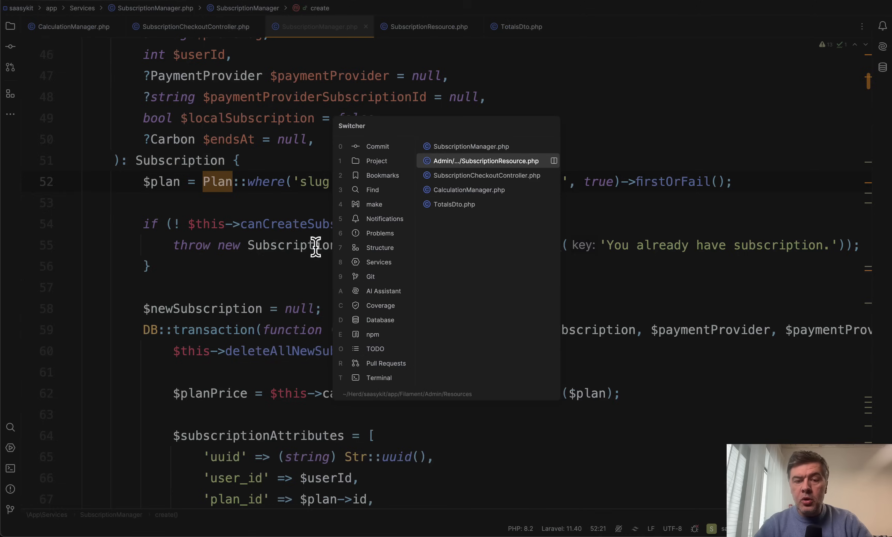
{"action": "left_click", "coordinate": [485, 161]}
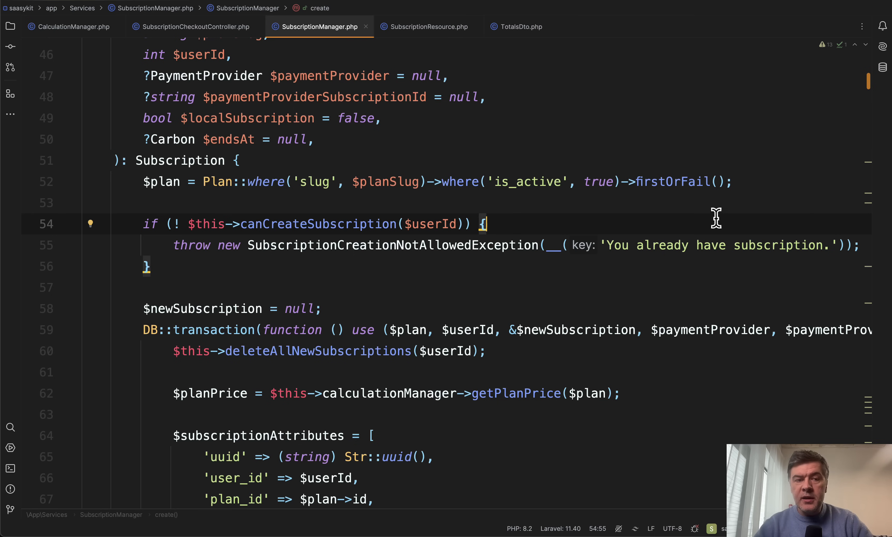
{"action": "left_click", "coordinate": [424, 27]}
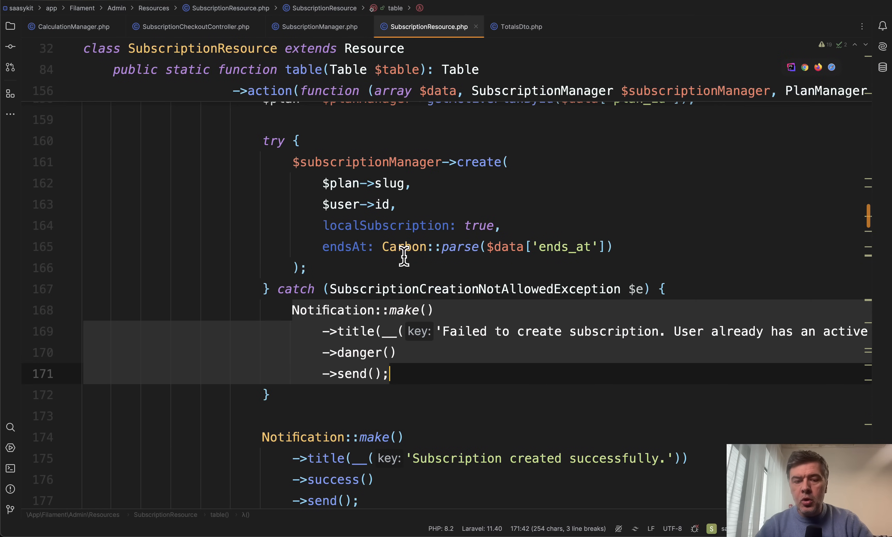
{"action": "left_click", "coordinate": [448, 289]}
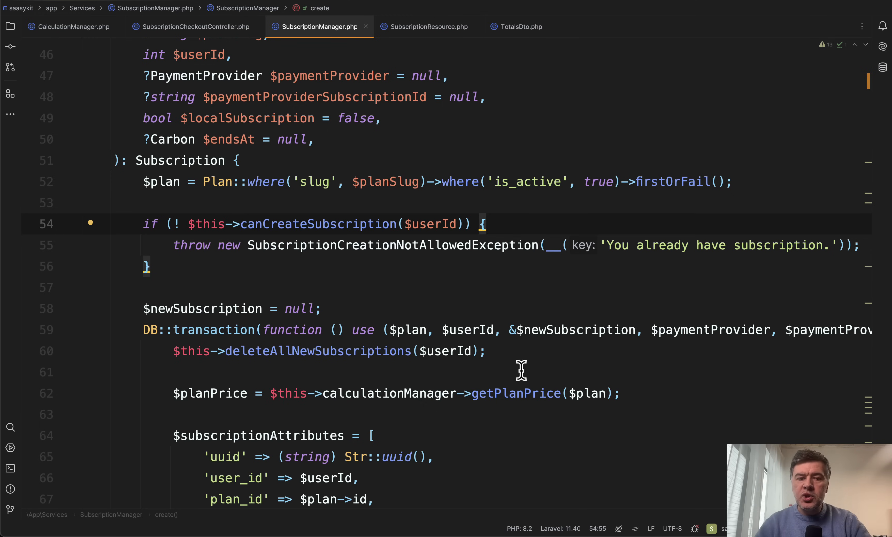
- Replace firstOrFail with first() and add an if (!$plan) guard returning null in create()
{"action": "double_click", "coordinate": [180, 160]}
{"action": "type", "text": "?"}
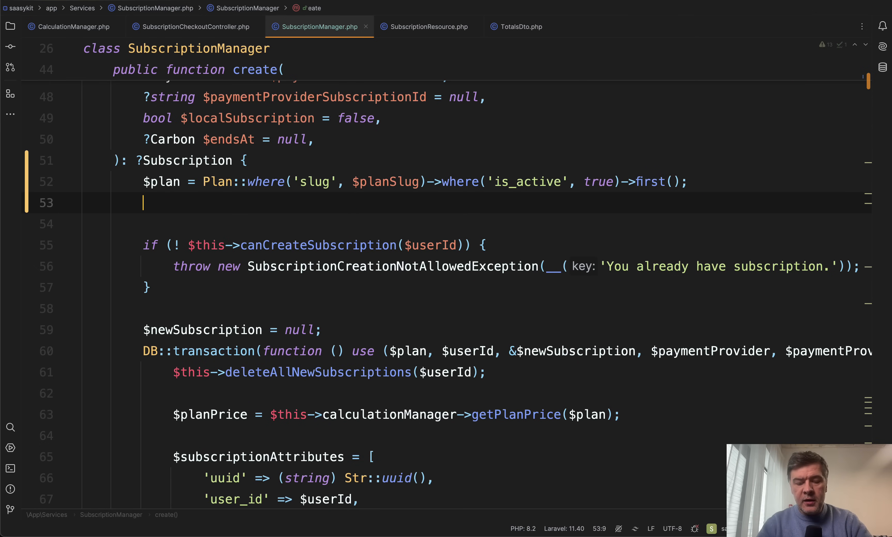
{"action": "type", "text": "if (!$plan) { r"}
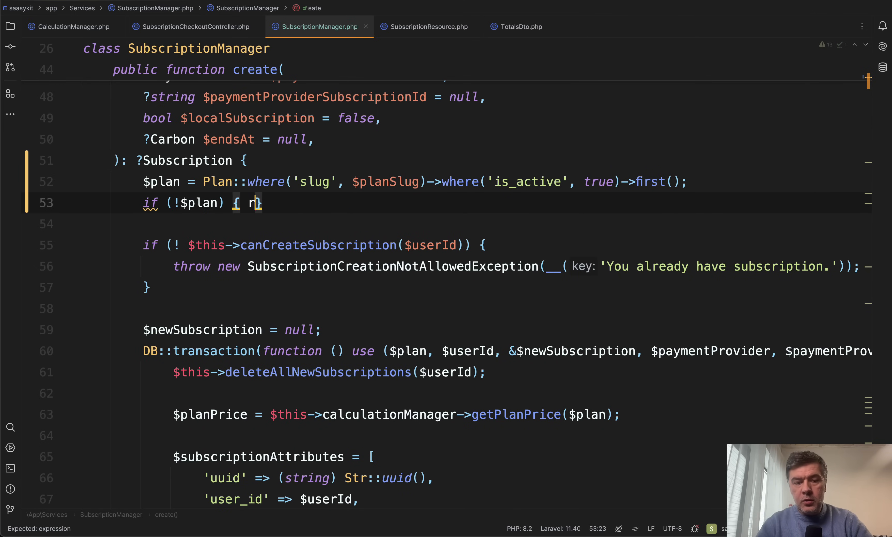
{"action": "type", "text": "eturn false;"}
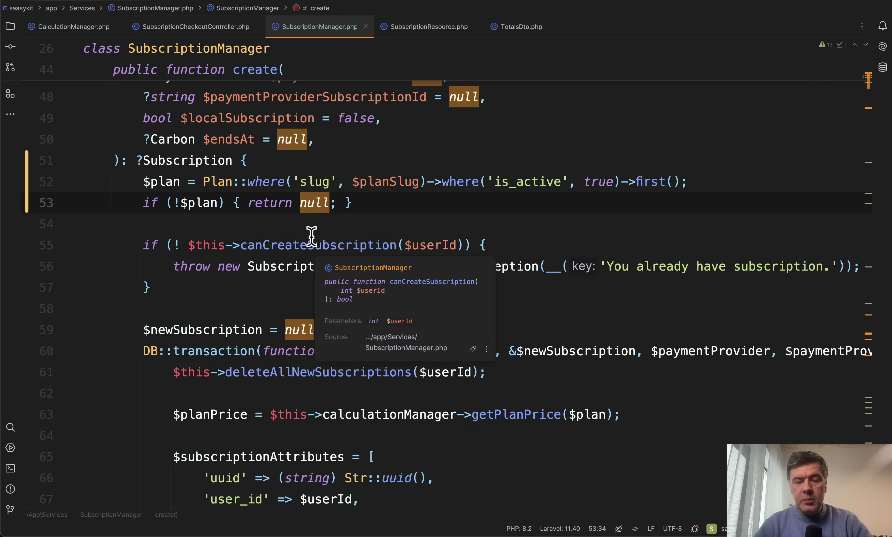
{"action": "double_click", "coordinate": [188, 160]}
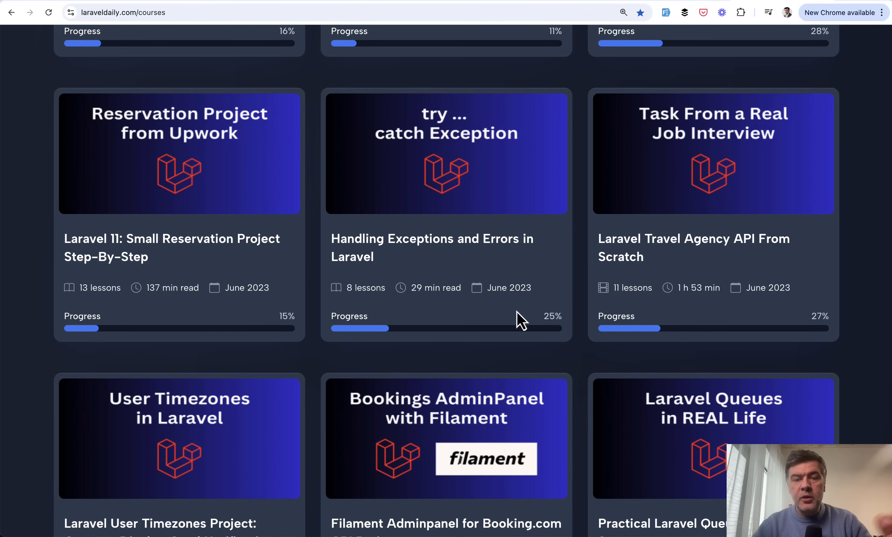
{"action": "mouse_move", "coordinate": [606, 307]}
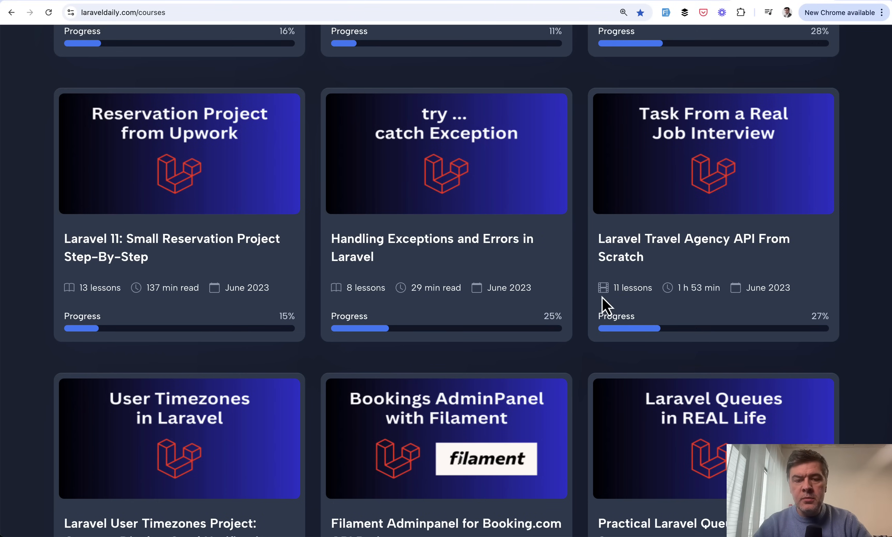
{"action": "mouse_move", "coordinate": [482, 345]}
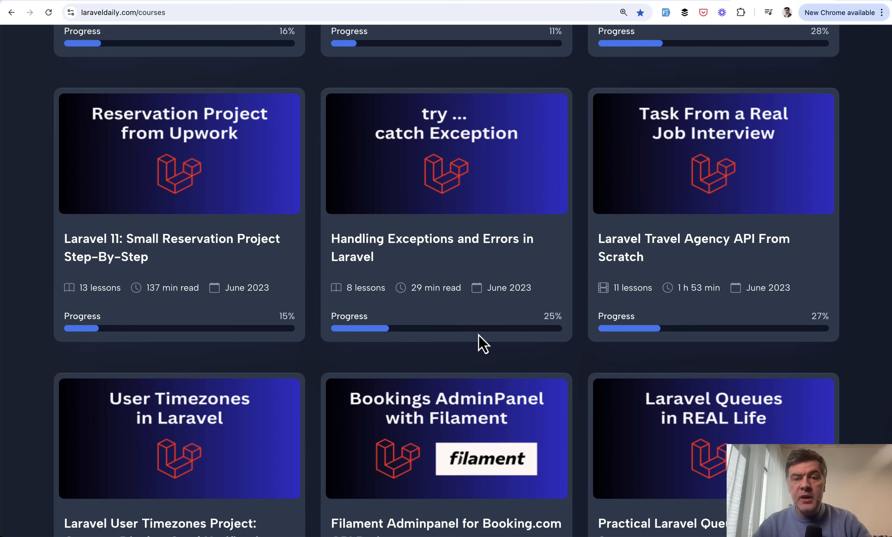